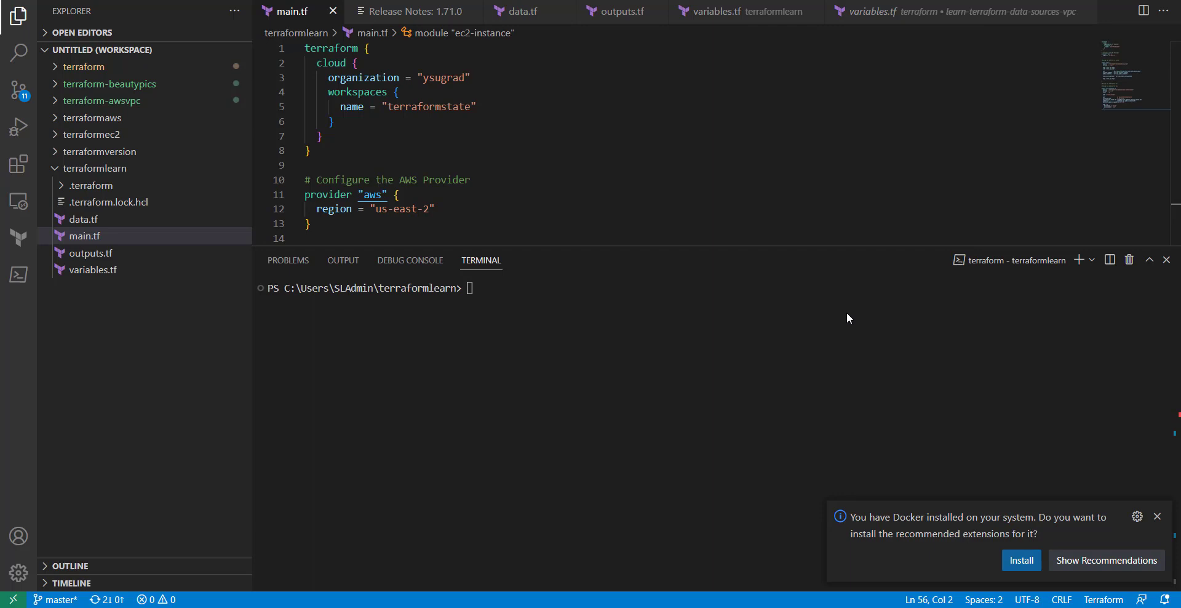
{"action": "mouse_move", "coordinate": [749, 235]}
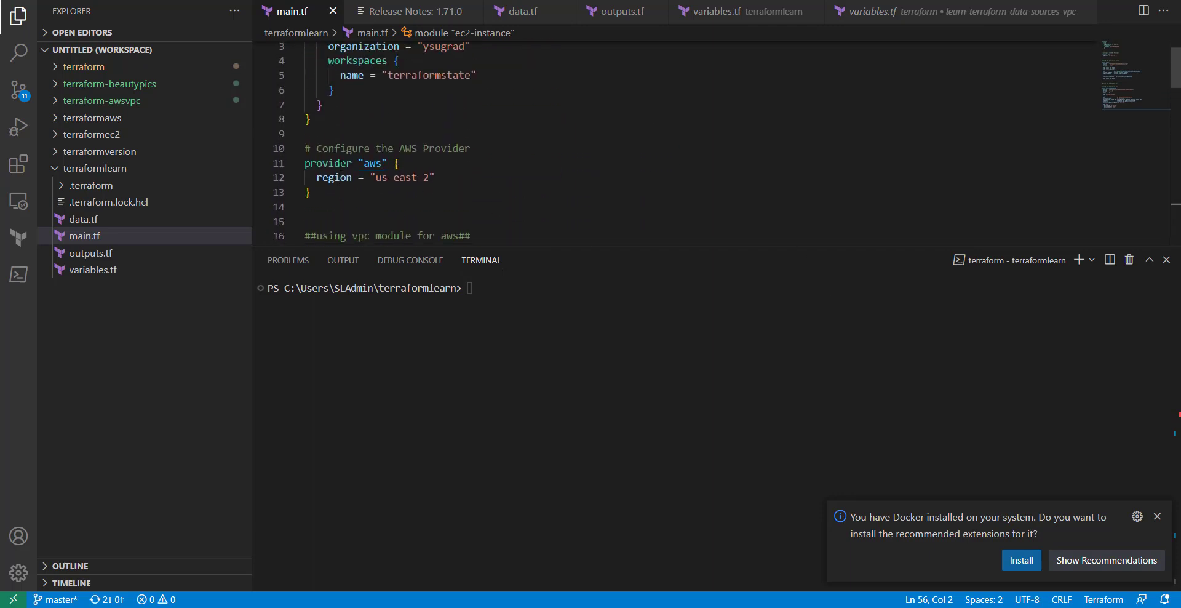
Review main.tf and start a blank line below the ec2-instance module.
{"action": "scroll", "scroll_direction": "down", "scroll_amount": 3}
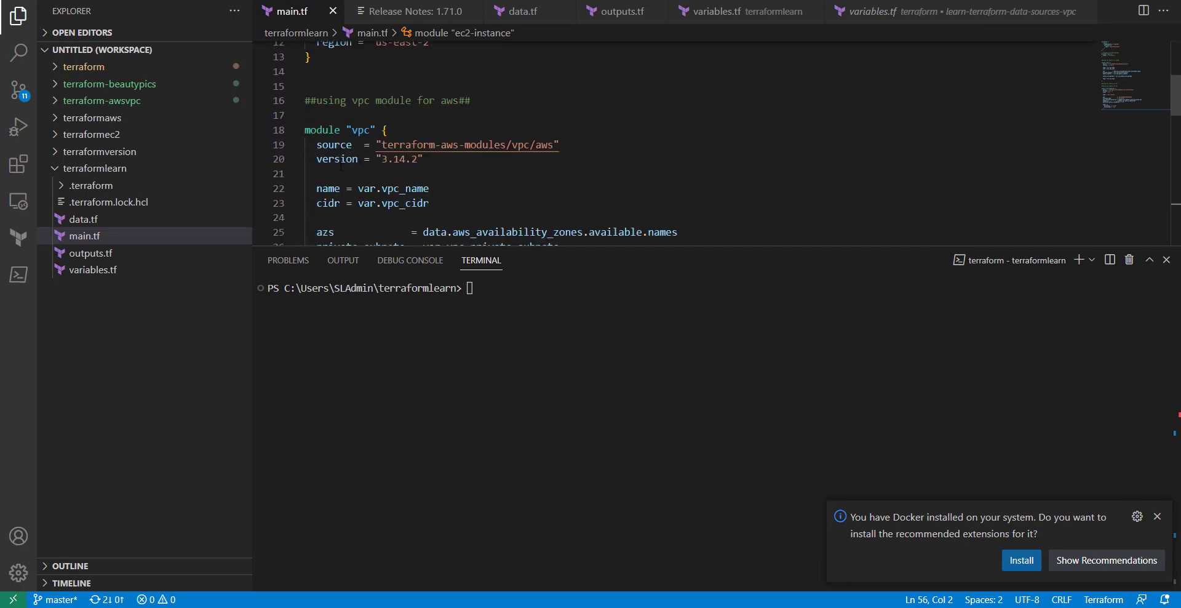
{"action": "scroll", "scroll_direction": "down", "scroll_amount": 3}
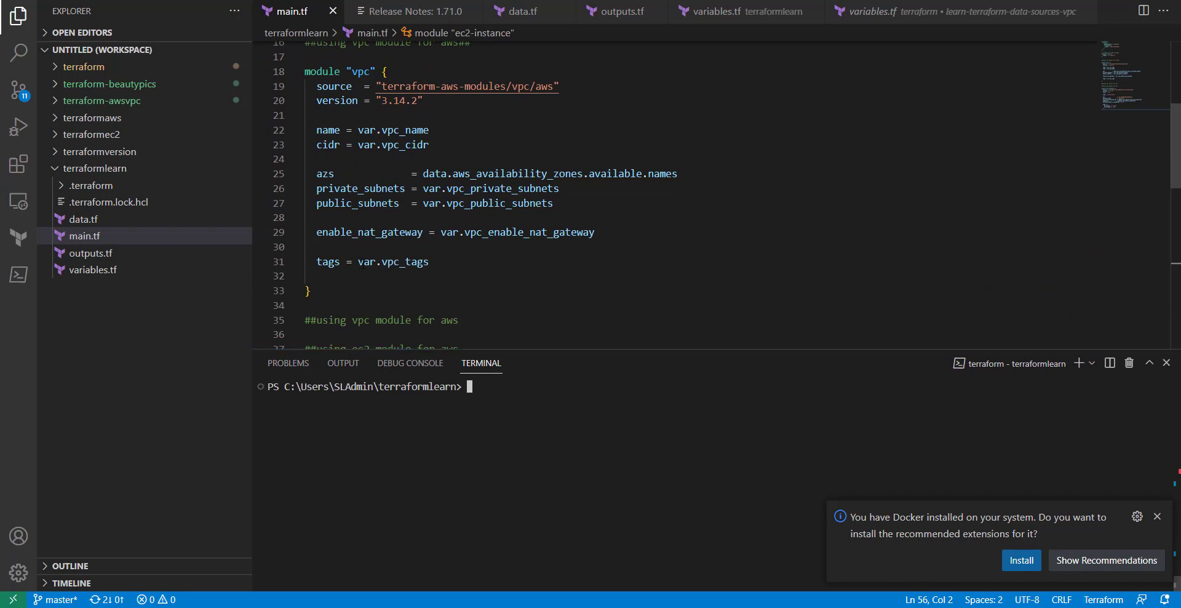
{"action": "scroll", "scroll_direction": "up", "scroll_amount": 3}
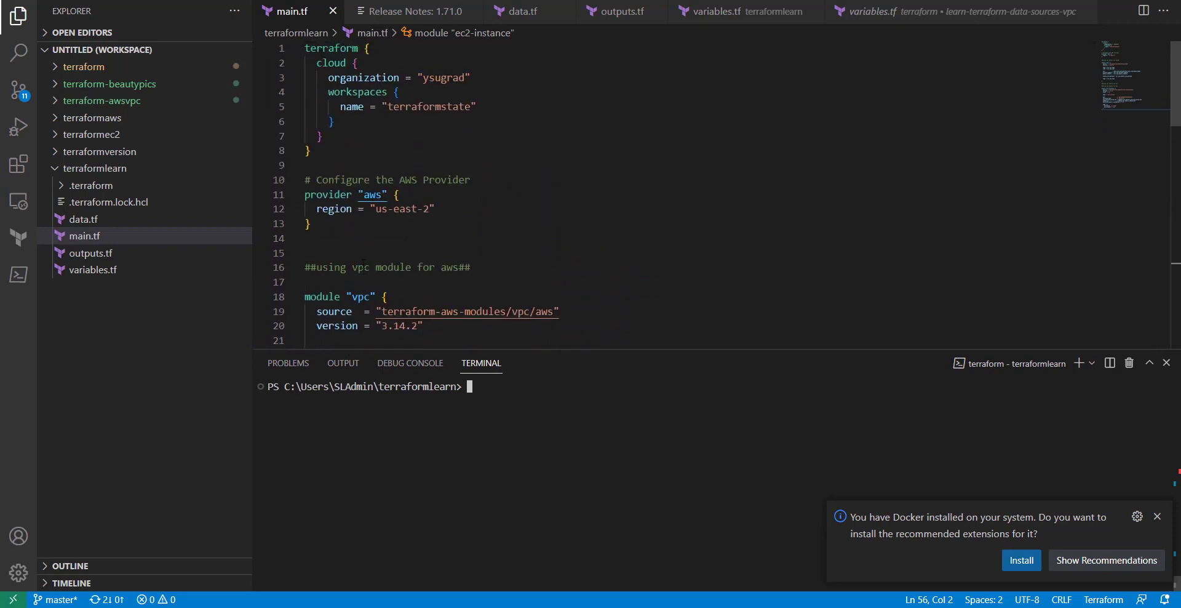
{"action": "scroll", "scroll_direction": "down", "scroll_amount": 3}
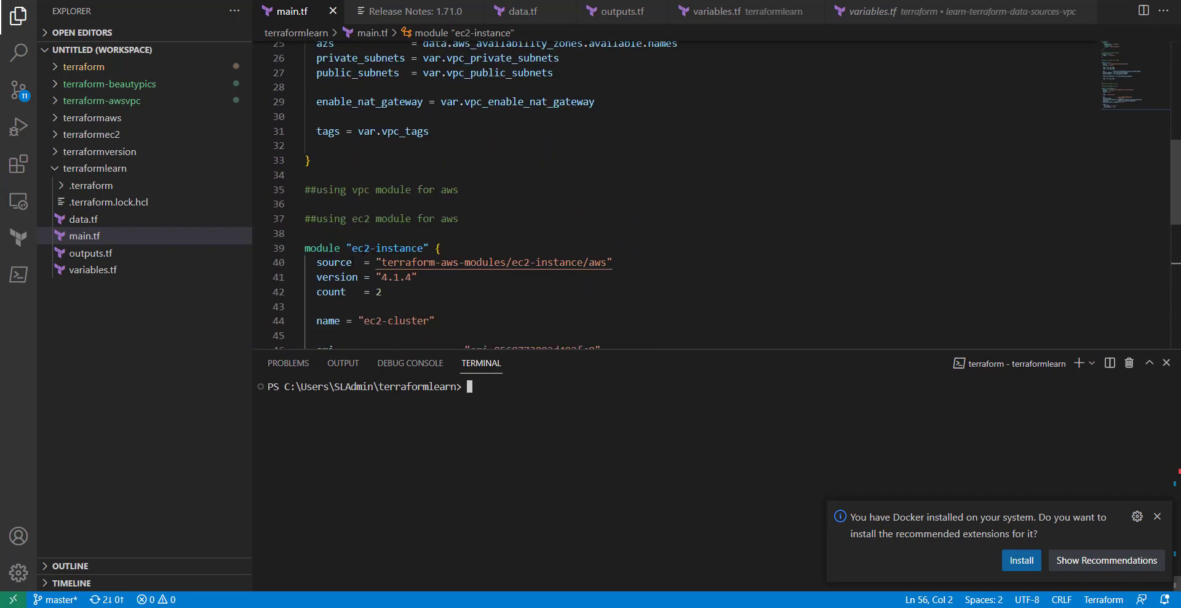
{"action": "scroll", "scroll_direction": "down", "scroll_amount": 3}
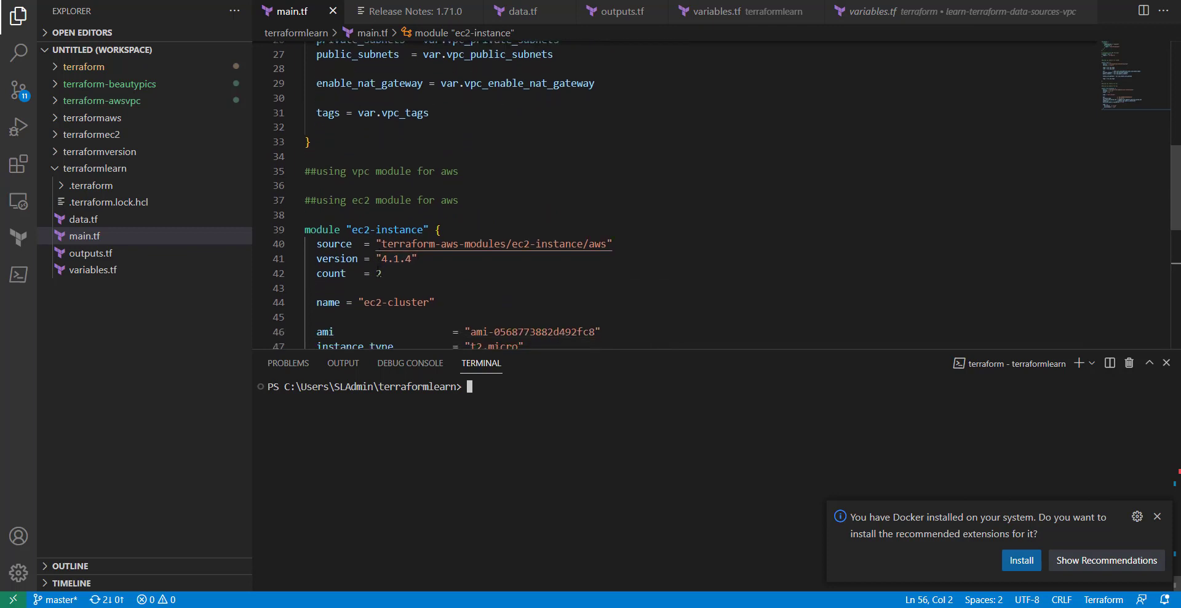
{"action": "mouse_move", "coordinate": [333, 228]}
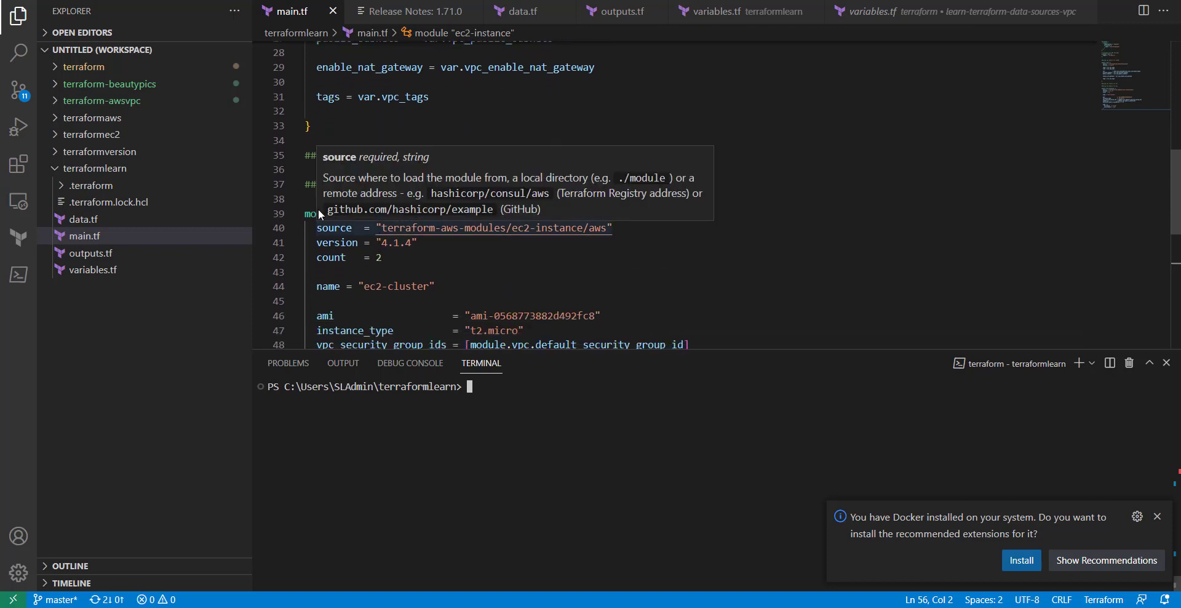
{"action": "mouse_move", "coordinate": [386, 213]}
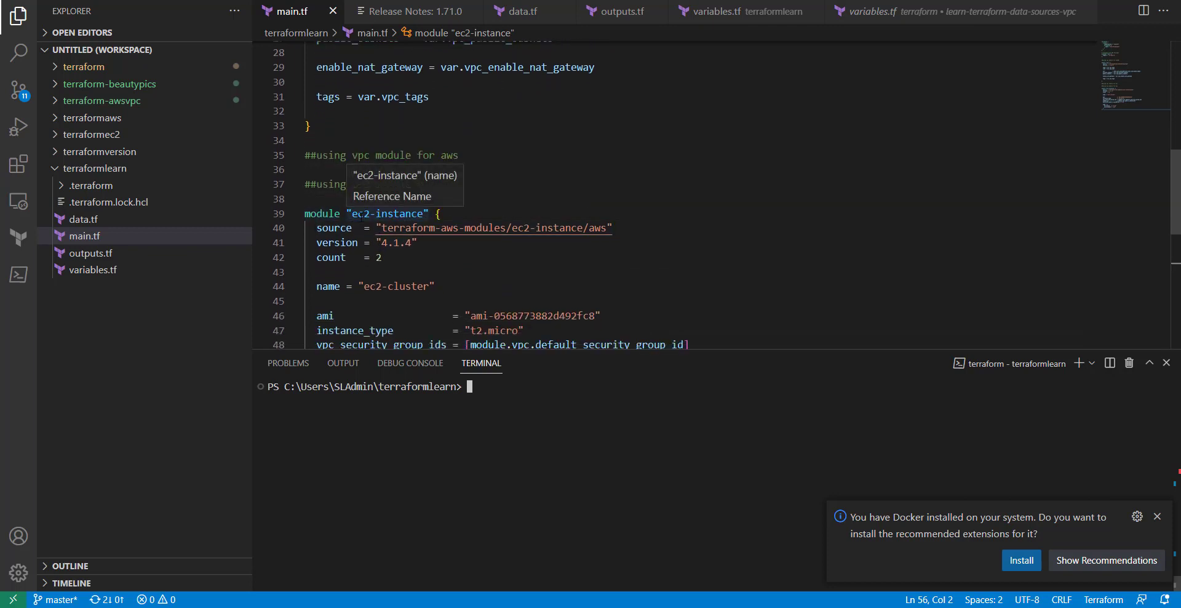
{"action": "scroll", "scroll_direction": "down", "scroll_amount": 3}
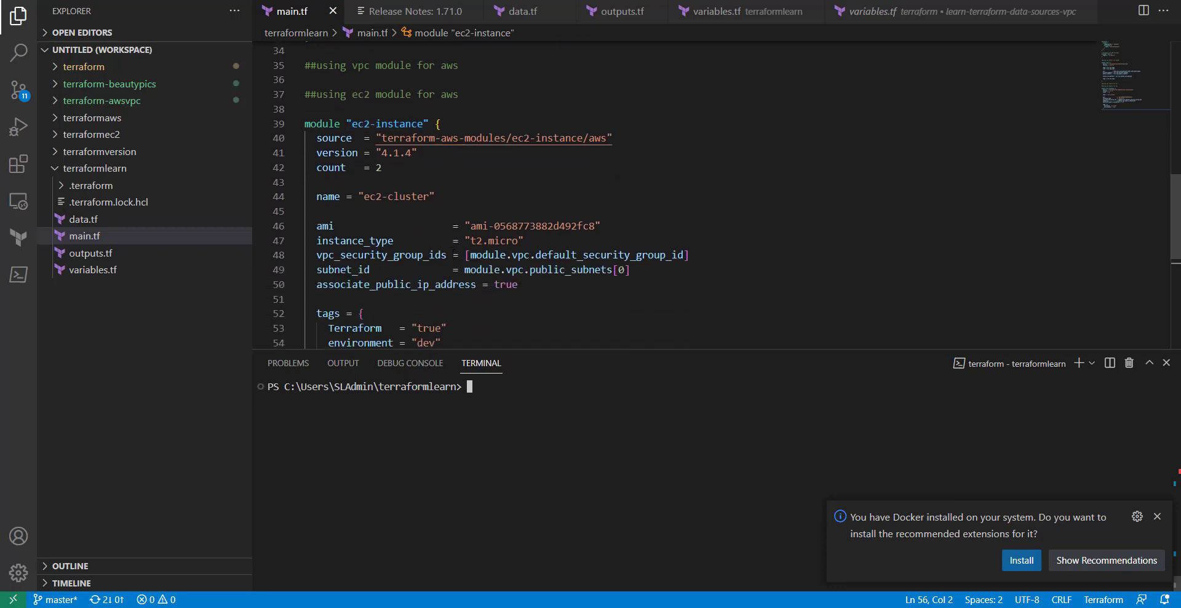
{"action": "scroll", "scroll_direction": "up", "scroll_amount": 3}
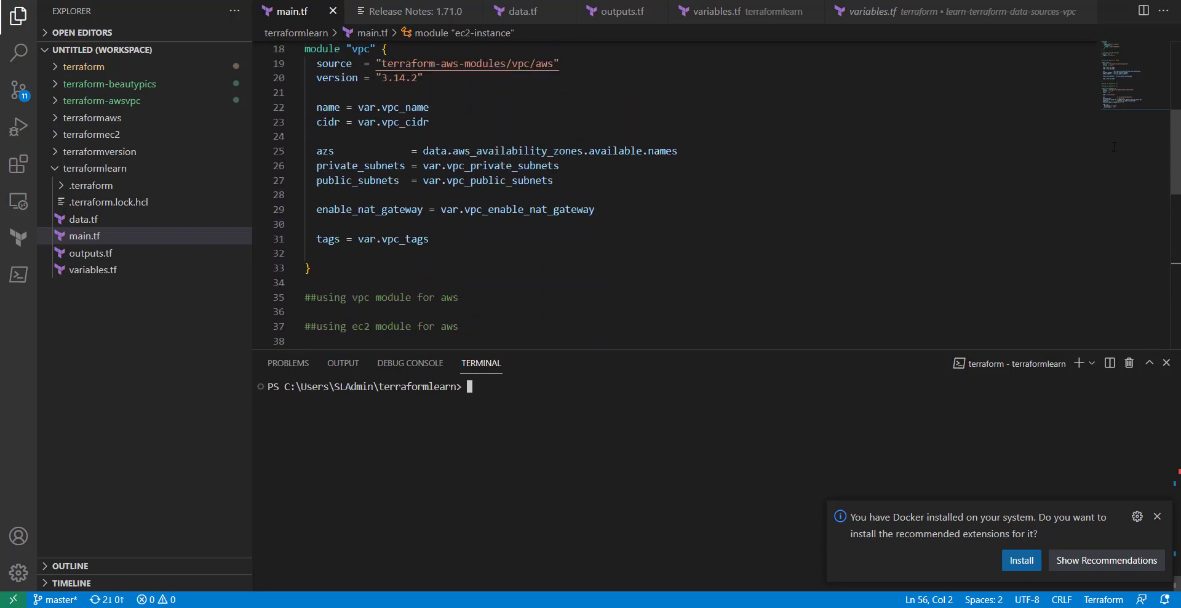
{"action": "scroll", "scroll_direction": "up", "scroll_amount": 3}
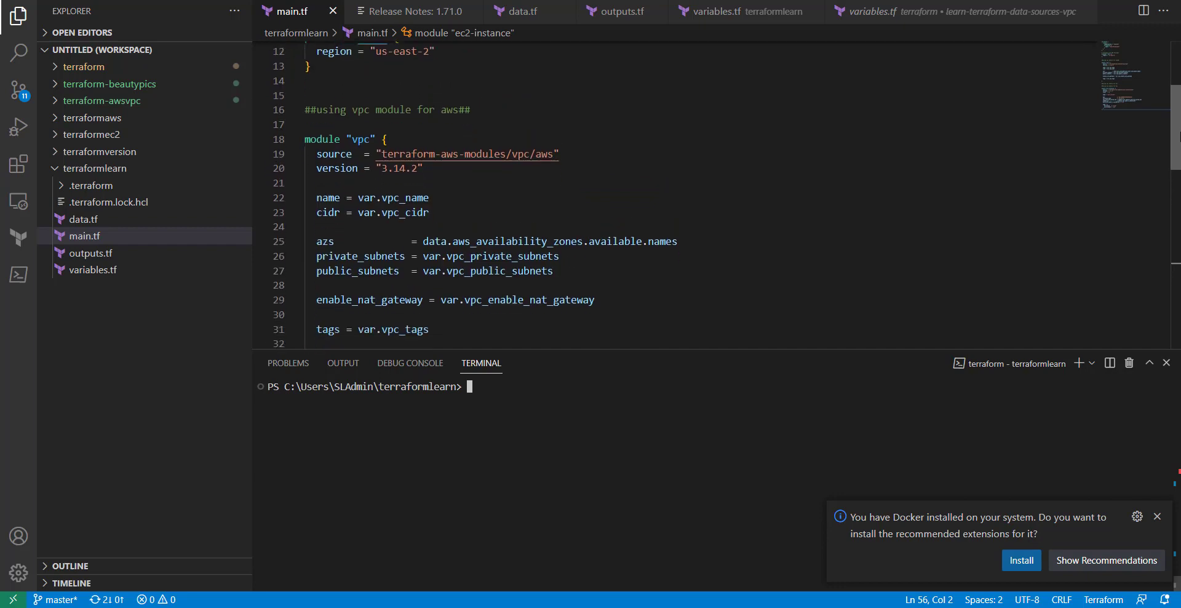
{"action": "scroll", "scroll_direction": "down", "scroll_amount": 3}
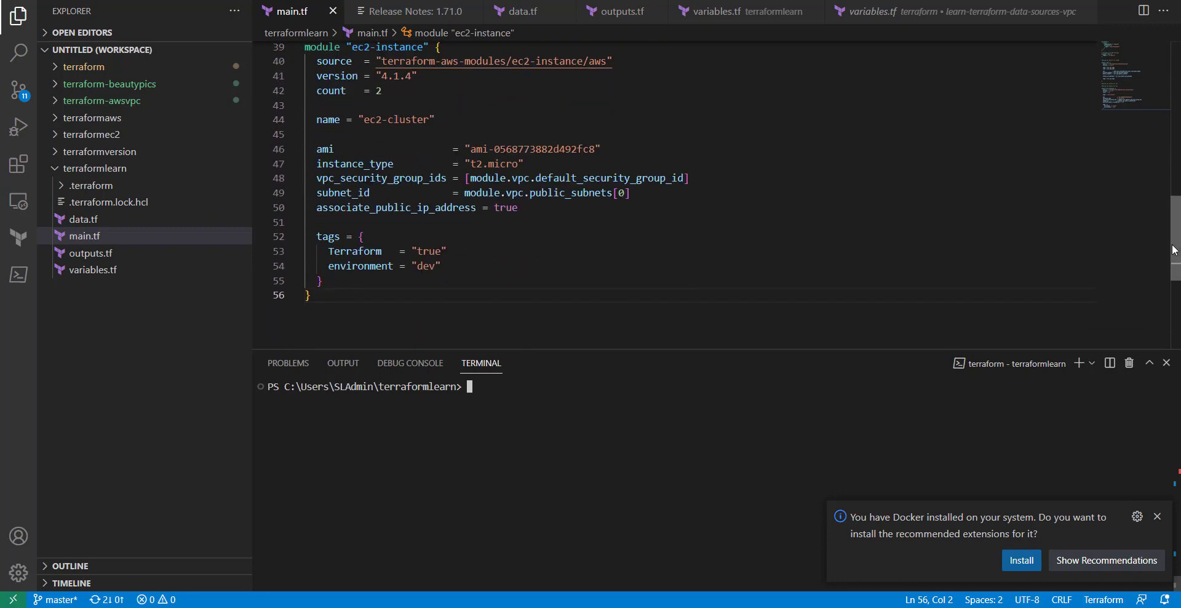
{"action": "scroll", "scroll_direction": "down", "scroll_amount": 3}
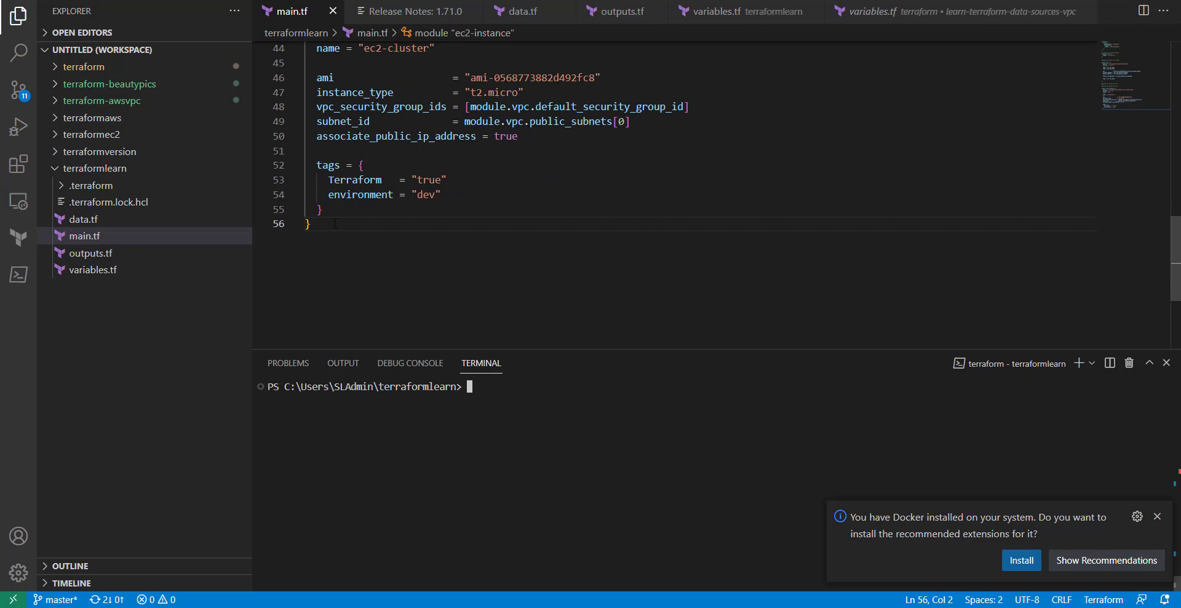
{"action": "key", "text": "Return"}
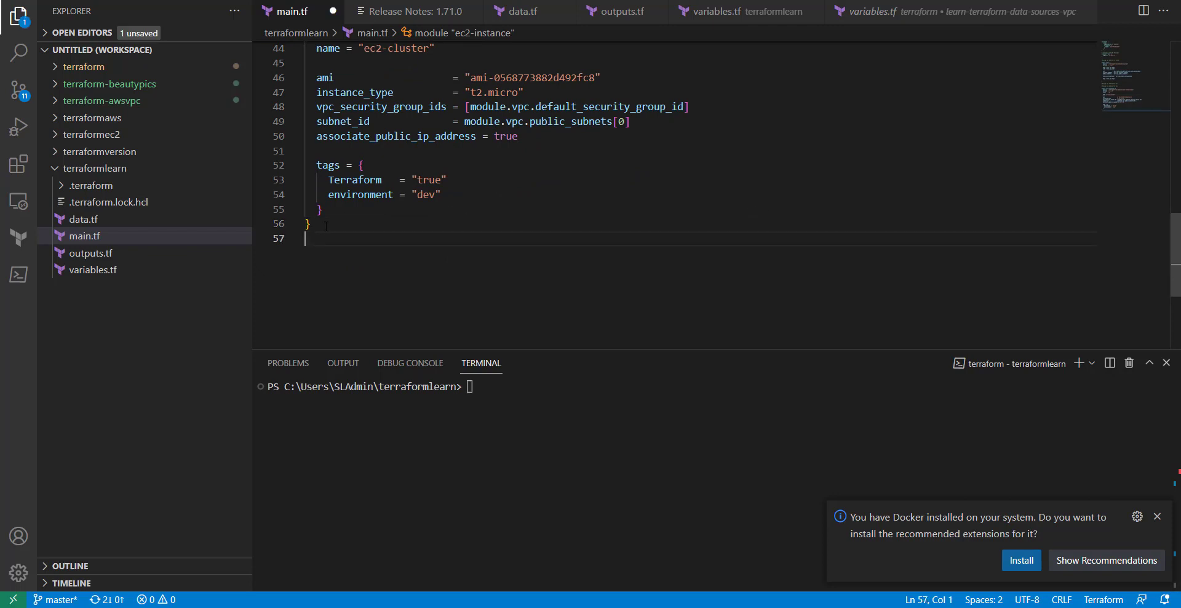
{"action": "key", "text": "enter"}
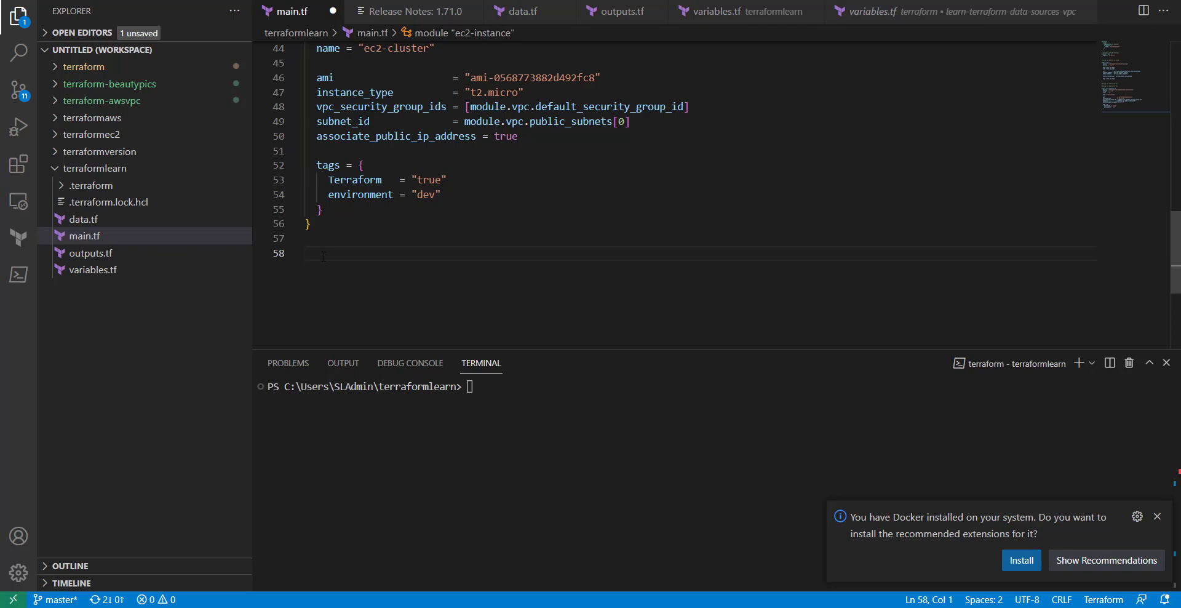
Begin resource "aws_instance" "testinstance" with its ami line.
{"action": "type", "text": "resource \"aws_instance\" \"name\" {"}
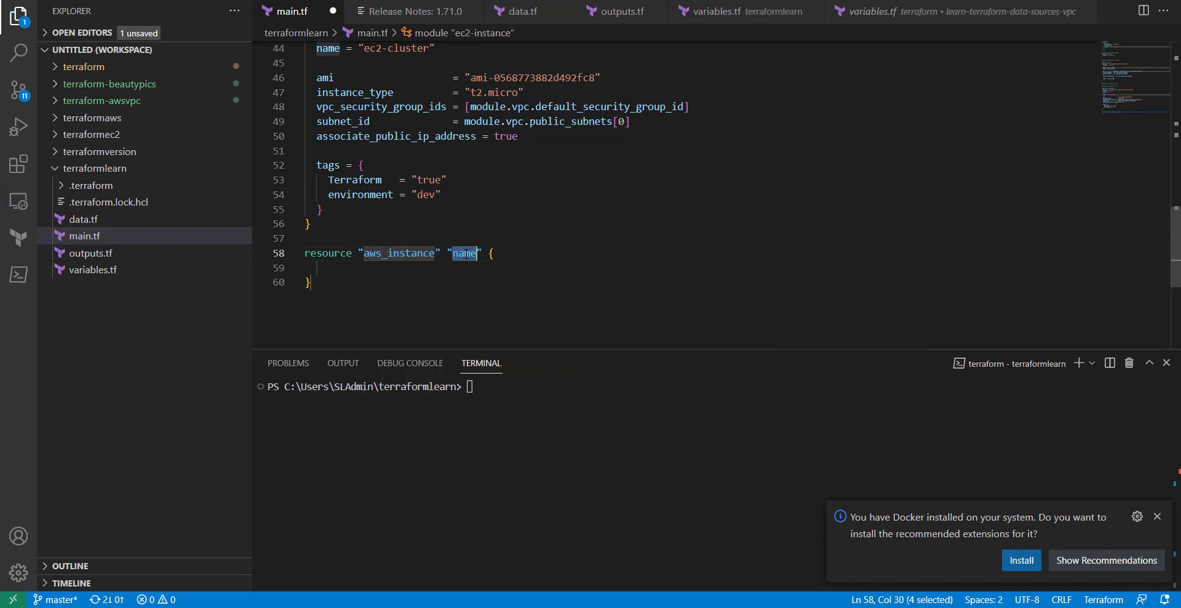
{"action": "type", "text": "testing"}
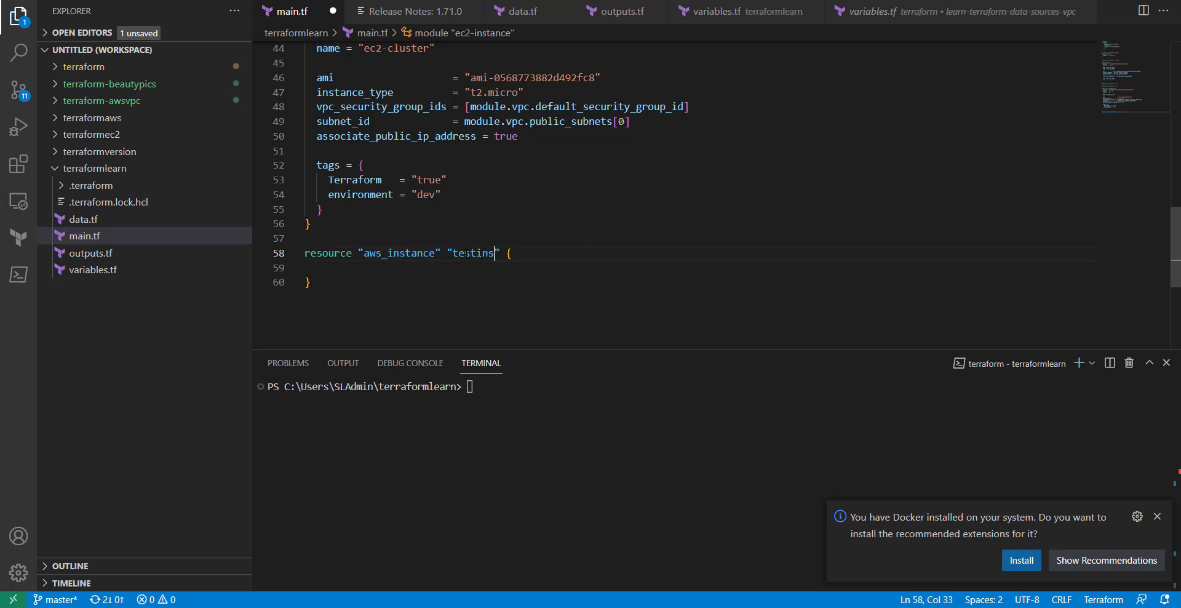
{"action": "type", "text": "tance"}
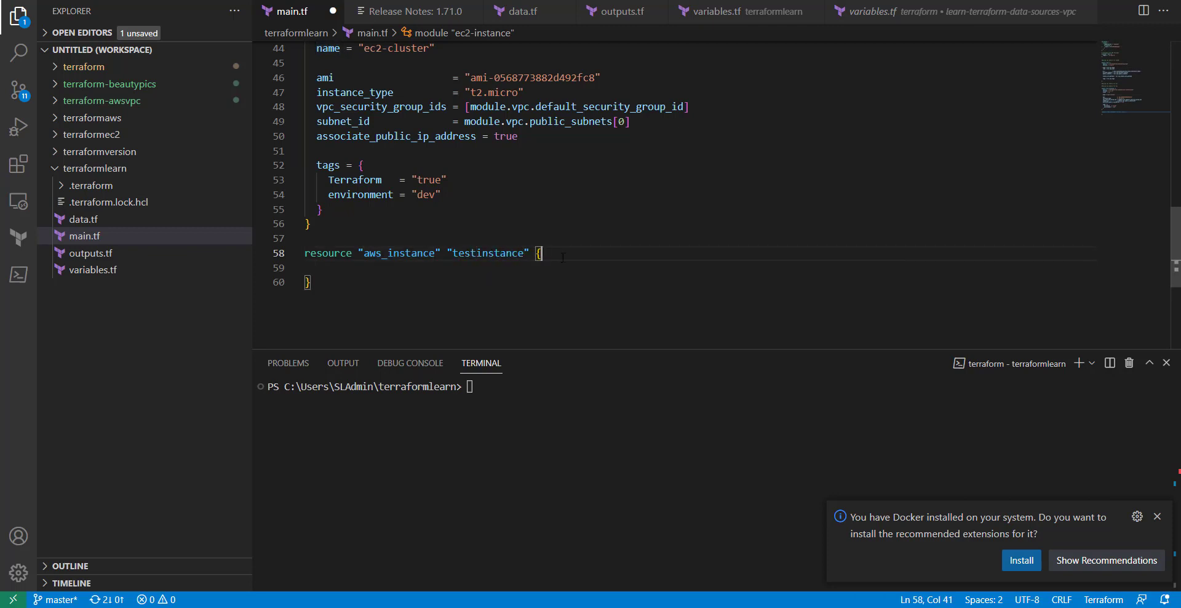
{"action": "type", "text": "adm"}
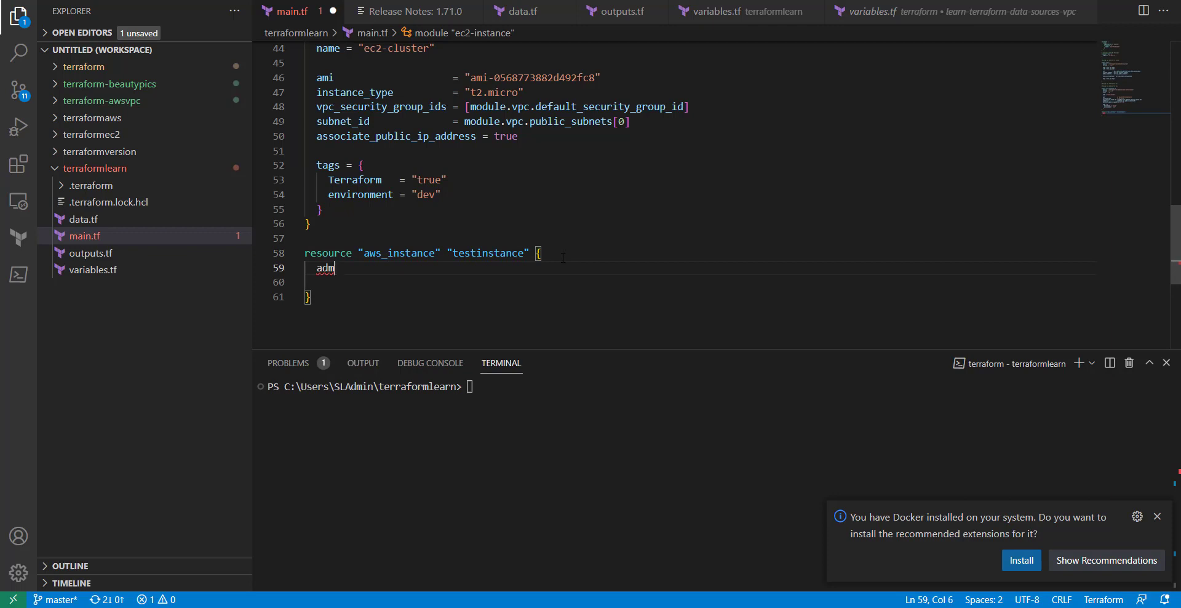
{"action": "type", "text": "ami ="}
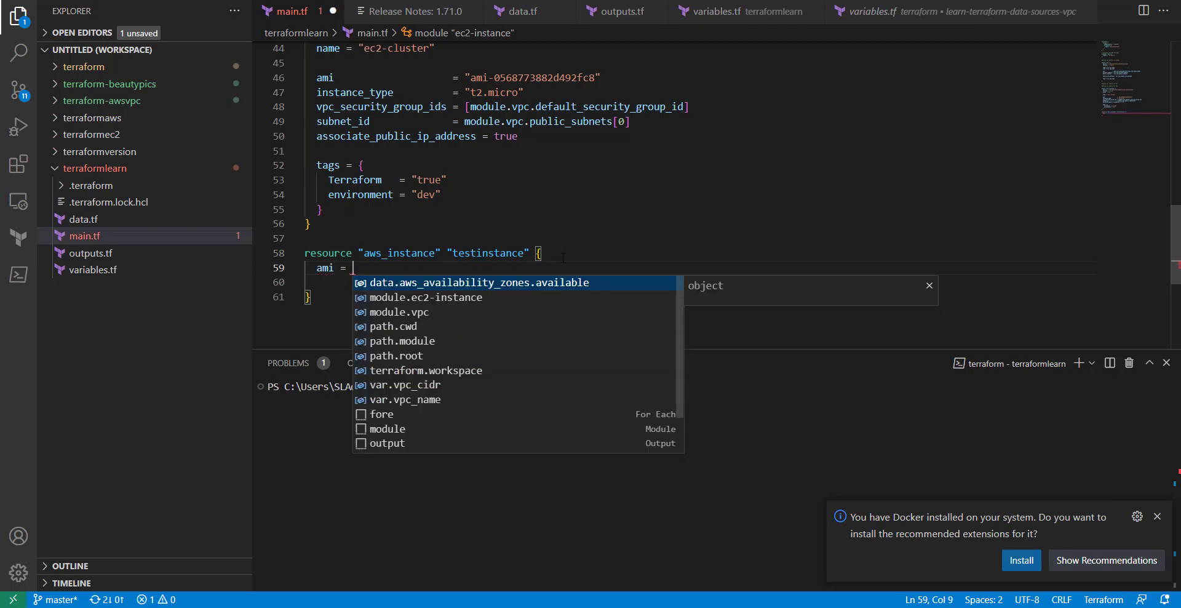
{"action": "mouse_move", "coordinate": [528, 78]}
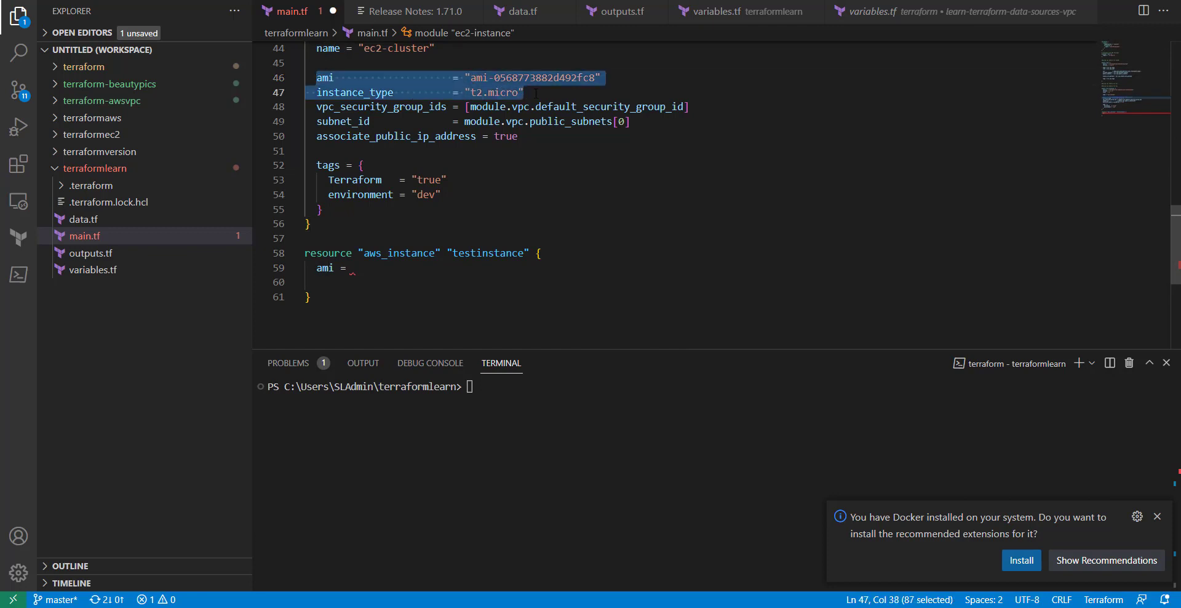
{"action": "mouse_move", "coordinate": [325, 267]}
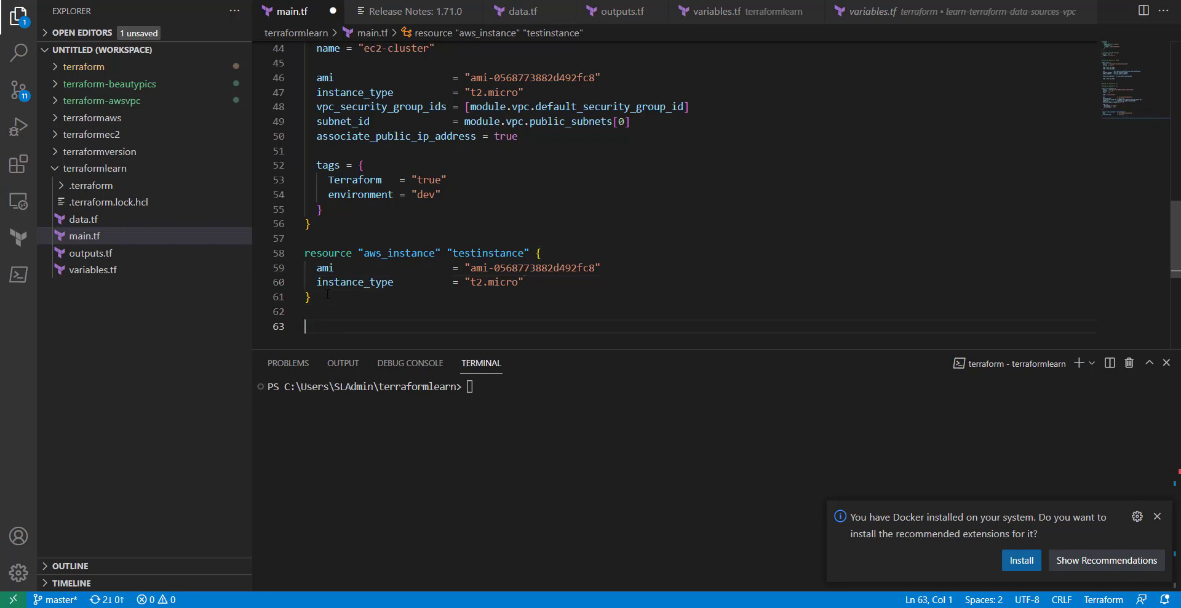
Add a resource "aws_eip" "testeip" block after the test instance.
{"action": "type", "text": "resource \"a\" \"name\" {"}
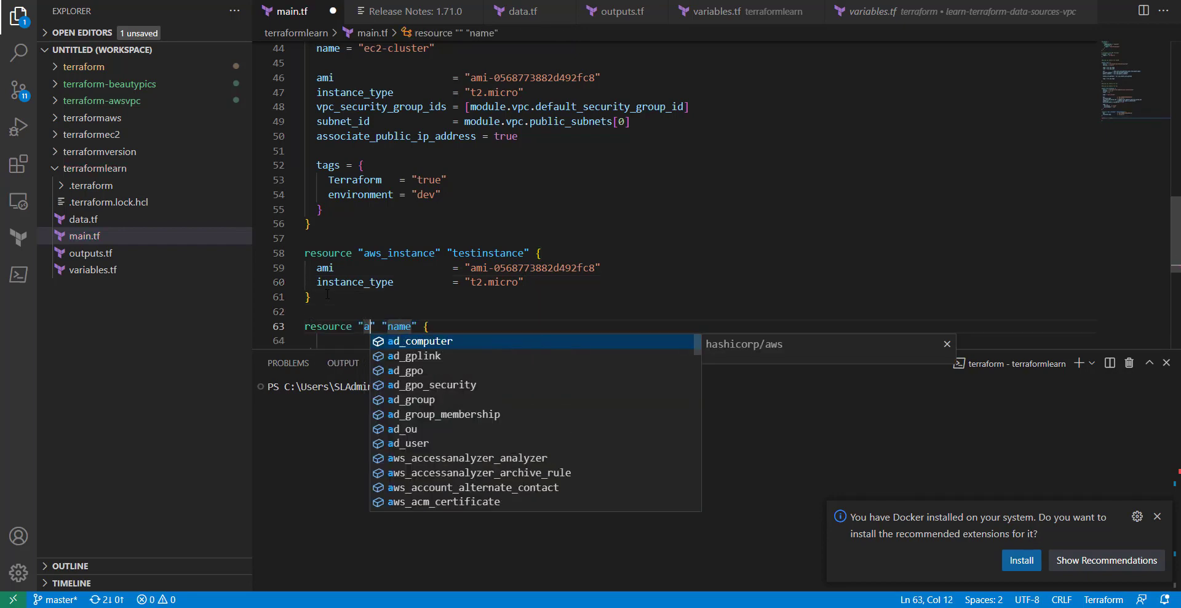
{"action": "type", "text": "ws_eip"}
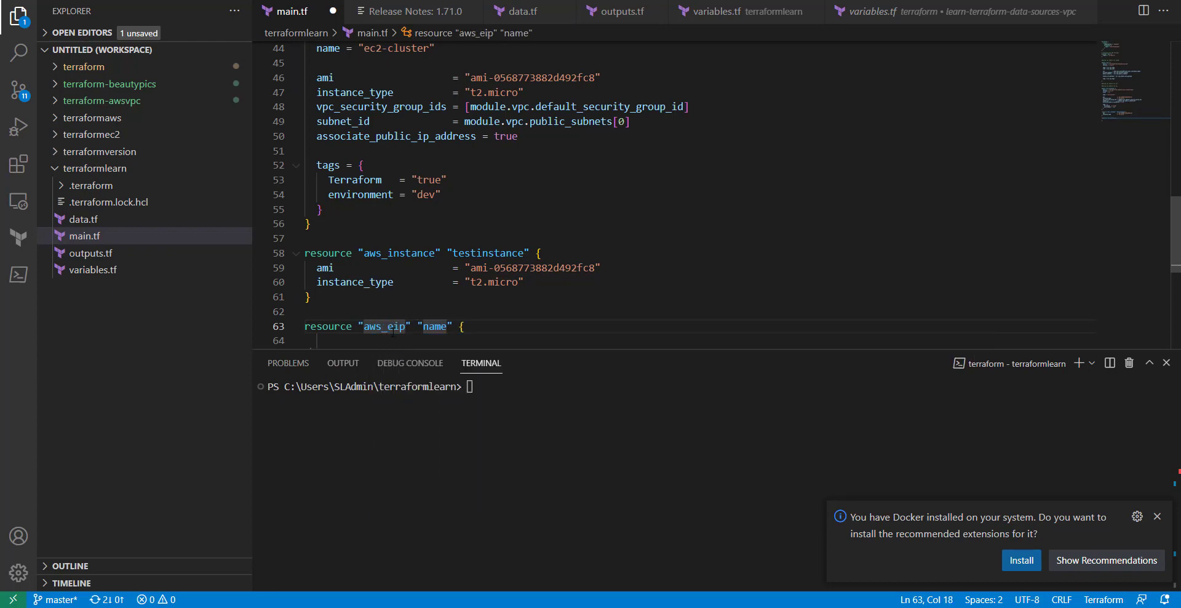
{"action": "type", "text": "test"}
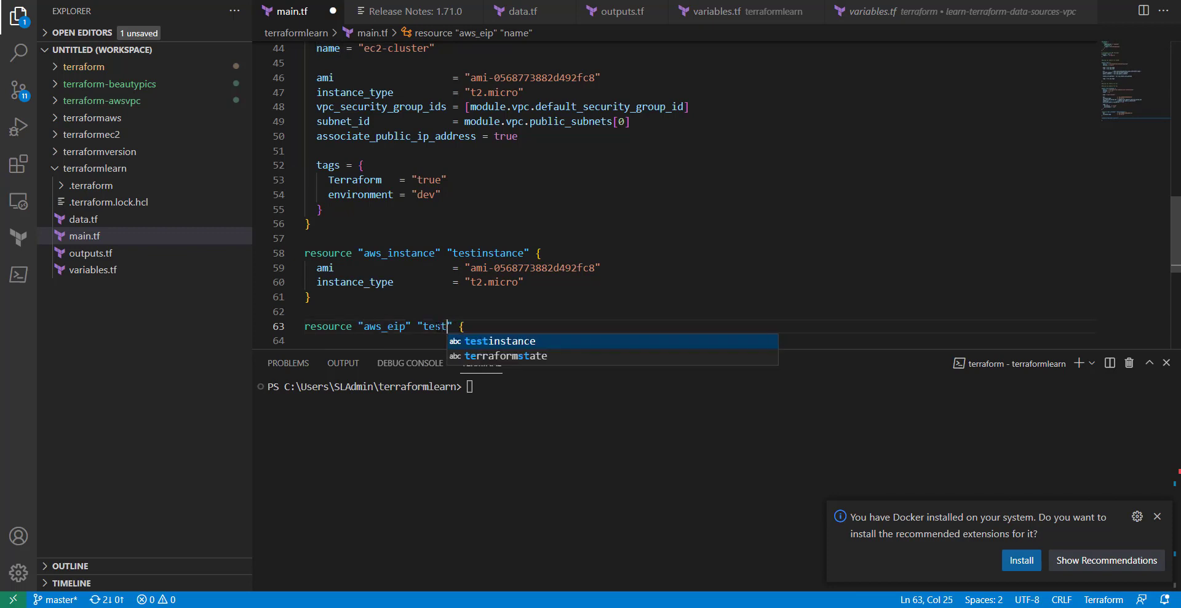
{"action": "type", "text": "eip"}
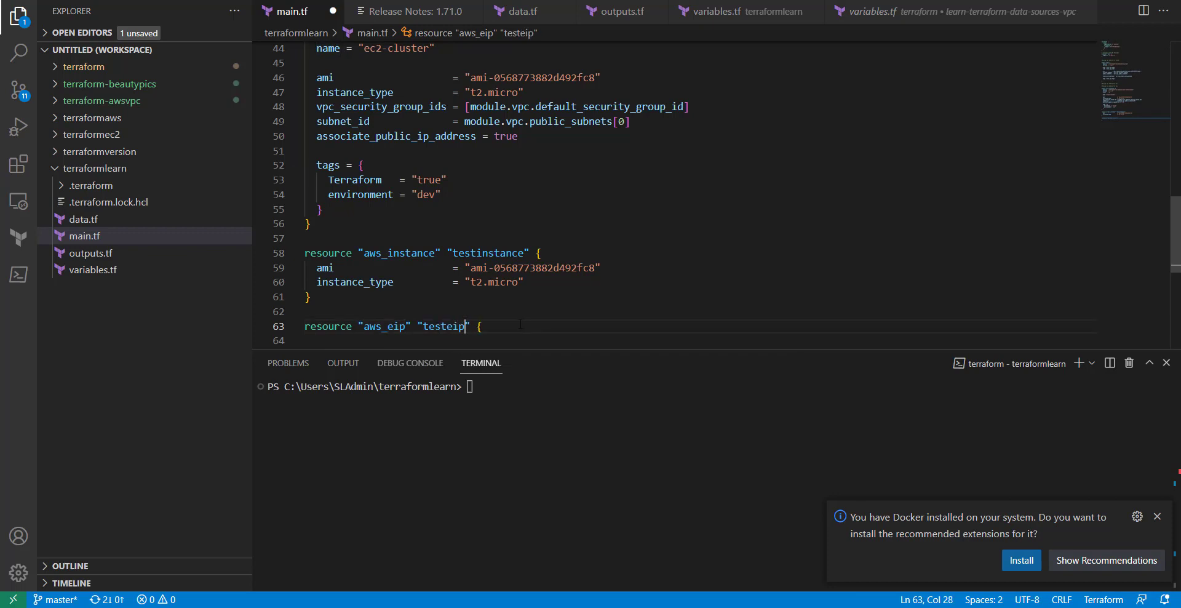
{"action": "key", "text": "Return"}
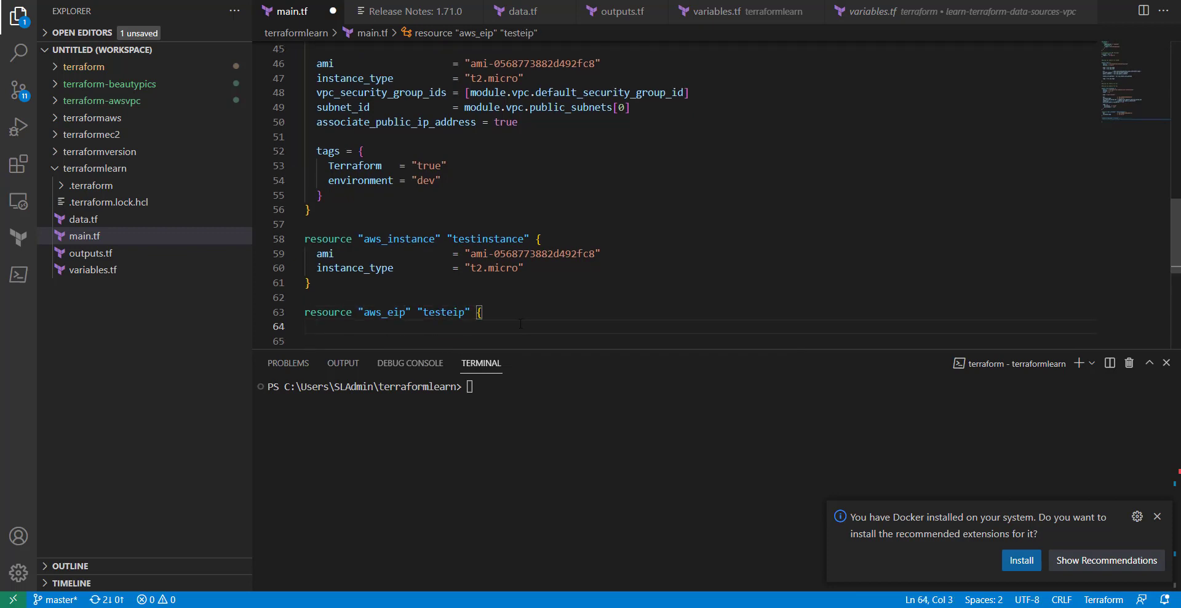
Set vpc = true and instance = aws_instance.testinstance.id inside testeip.
{"action": "type", "text": "vpc ="}
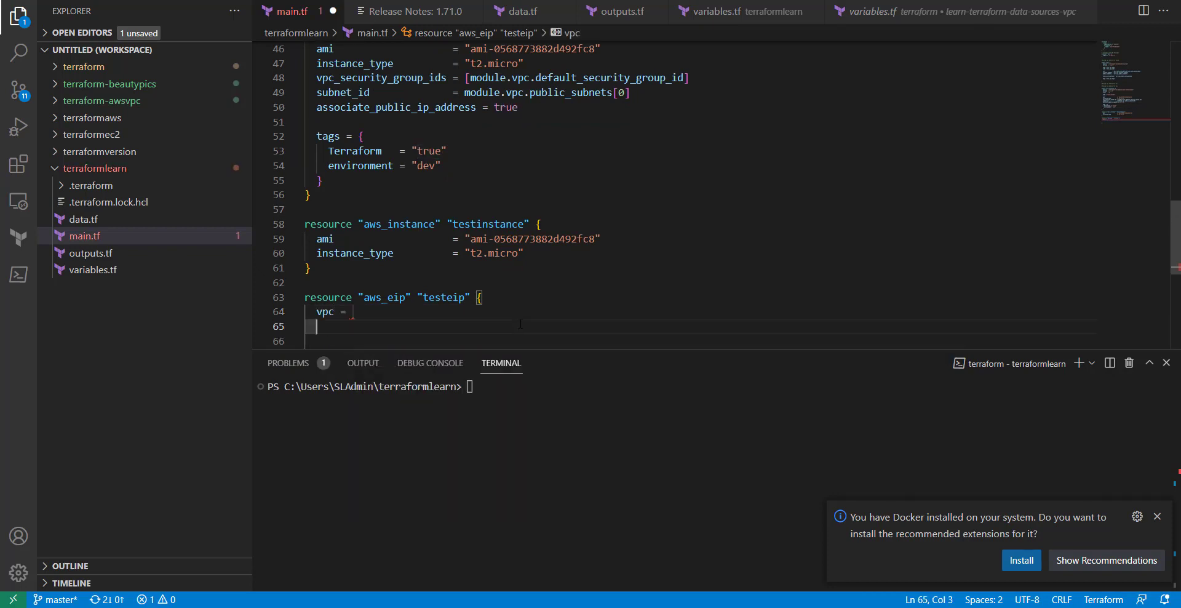
{"action": "left_click", "coordinate": [313, 326]}
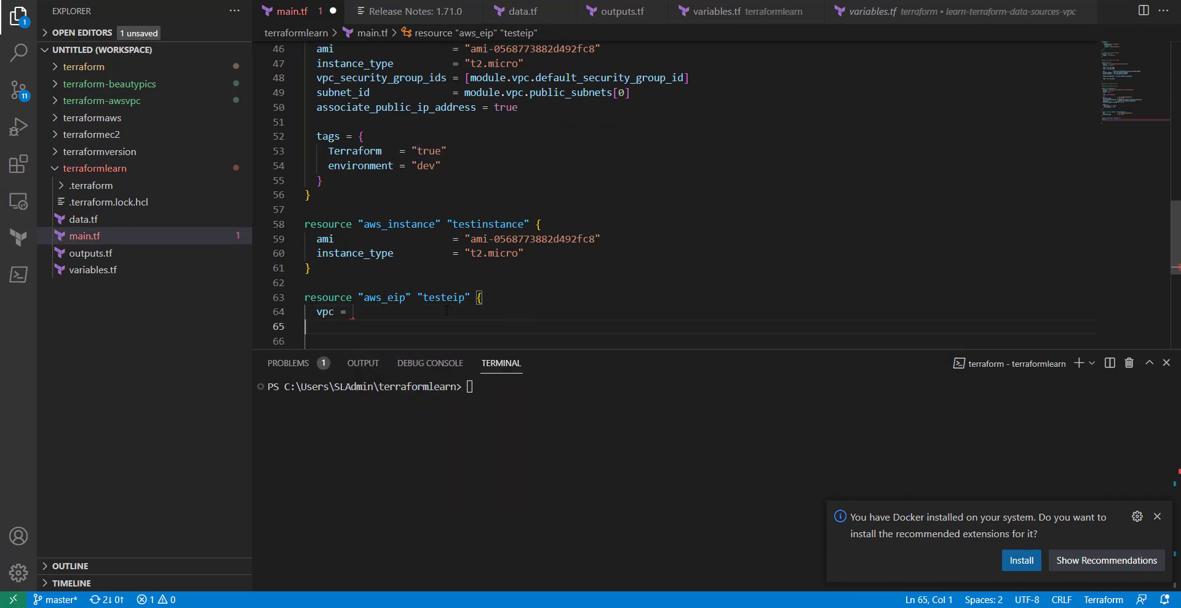
{"action": "type", "text": "true"}
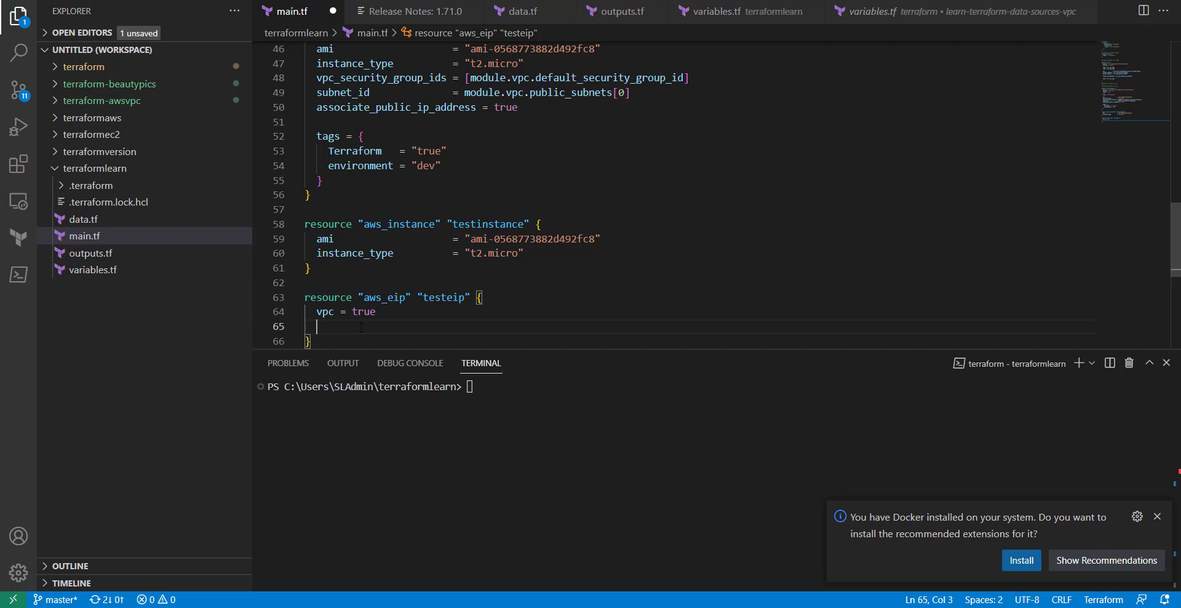
{"action": "type", "text": "instance = aws_instance.testinstance.id"}
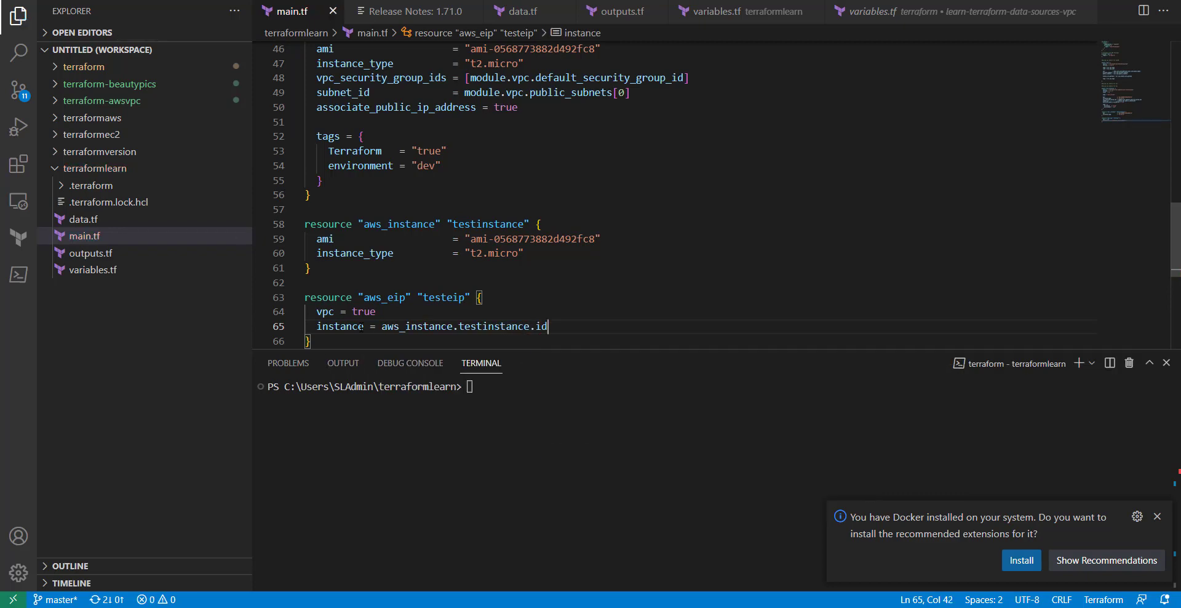
{"action": "mouse_move", "coordinate": [354, 253]}
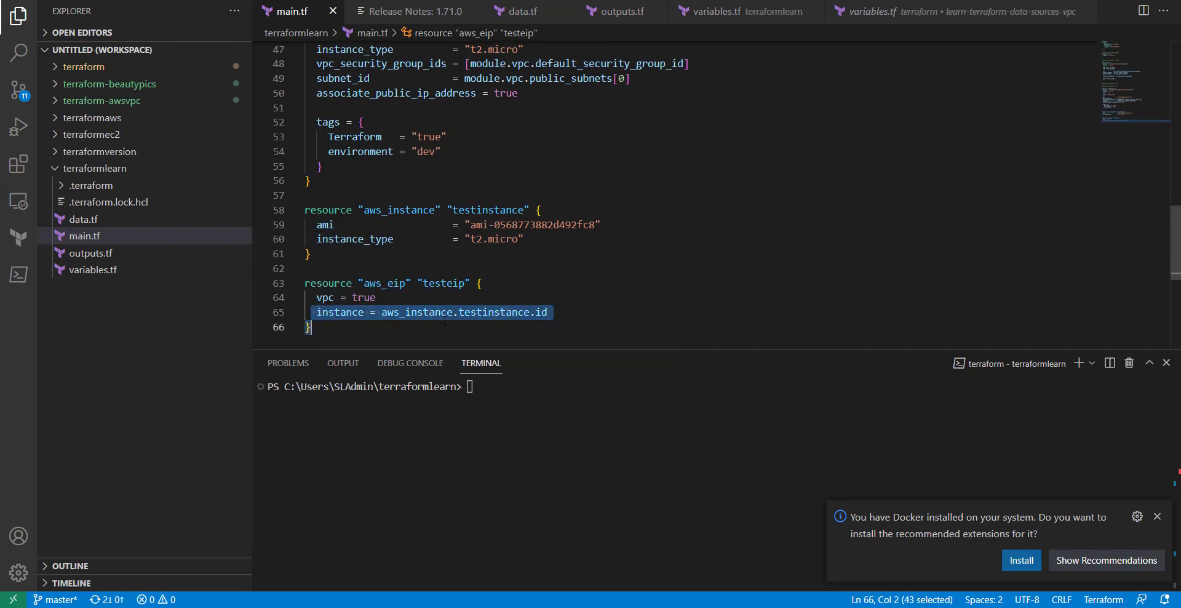
{"action": "left_click", "coordinate": [477, 312]}
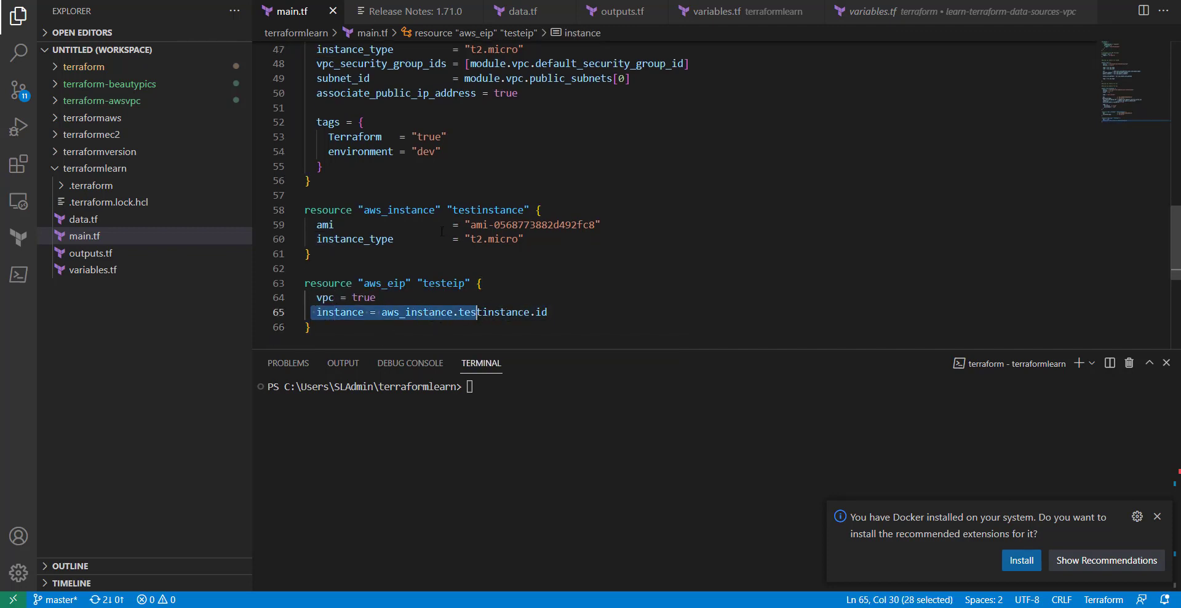
{"action": "mouse_move", "coordinate": [399, 209]}
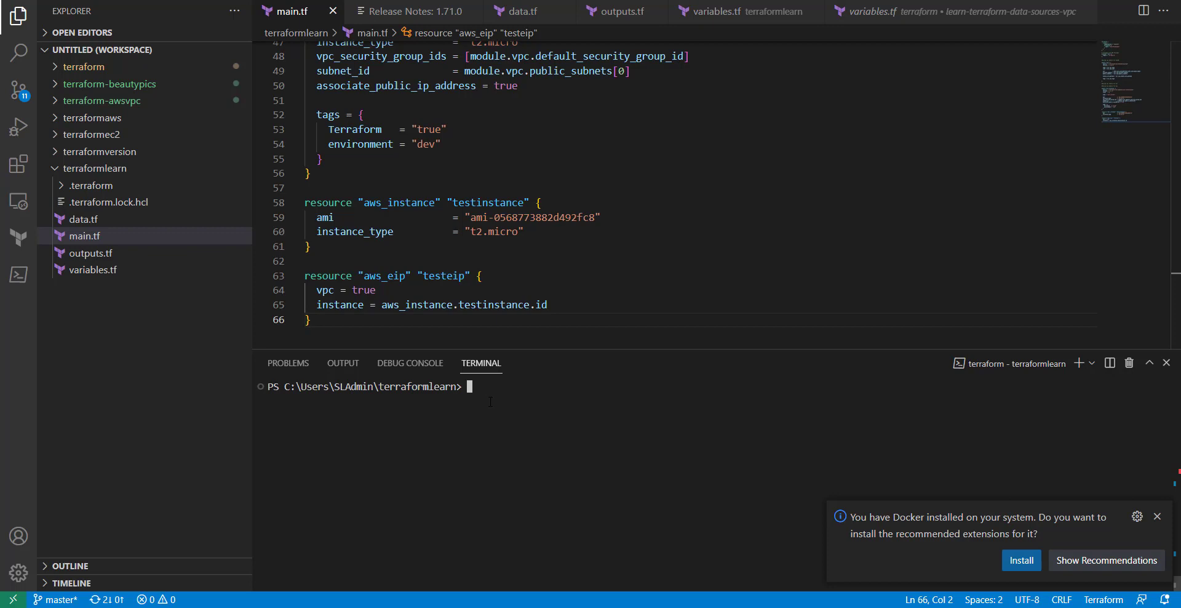
Run terraform apply -auto-approve in the integrated terminal.
{"action": "type", "text": "terraform apply -auto-approve"}
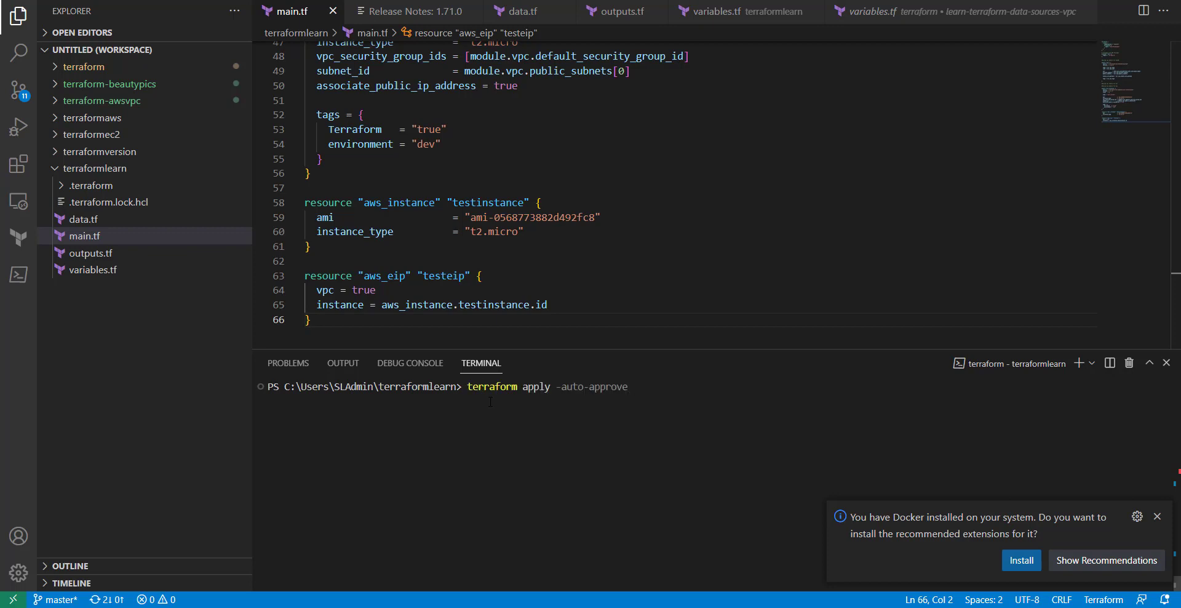
{"action": "key", "text": "Return"}
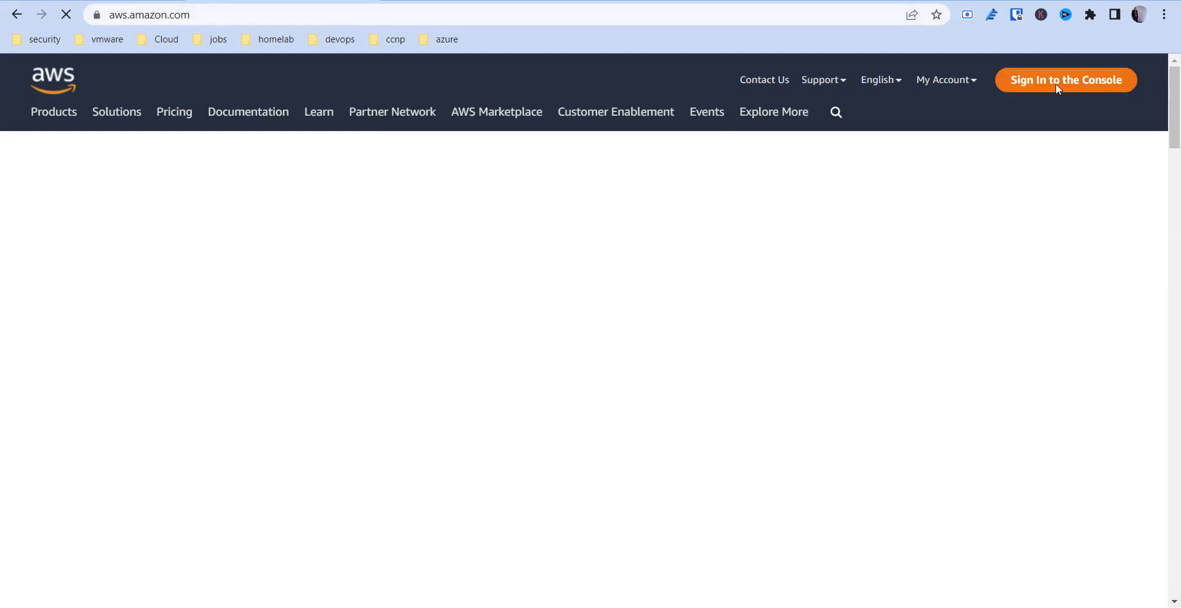
Sign in to the AWS console, go to EC2 and list the running instances.
{"action": "left_click", "coordinate": [1065, 80]}
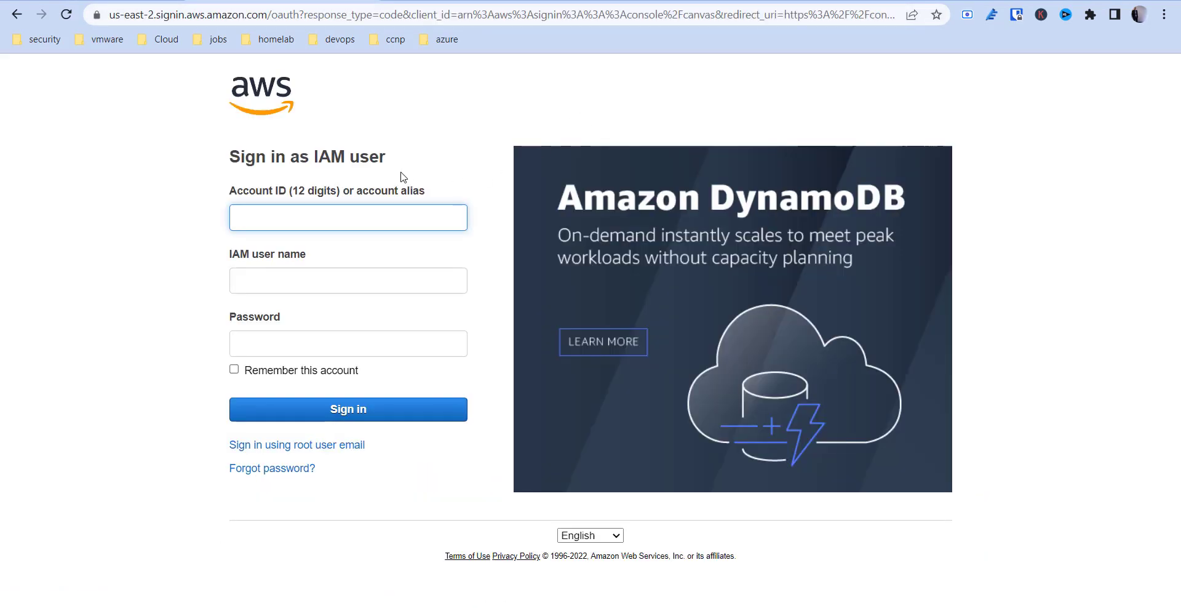
{"action": "left_click", "coordinate": [347, 408]}
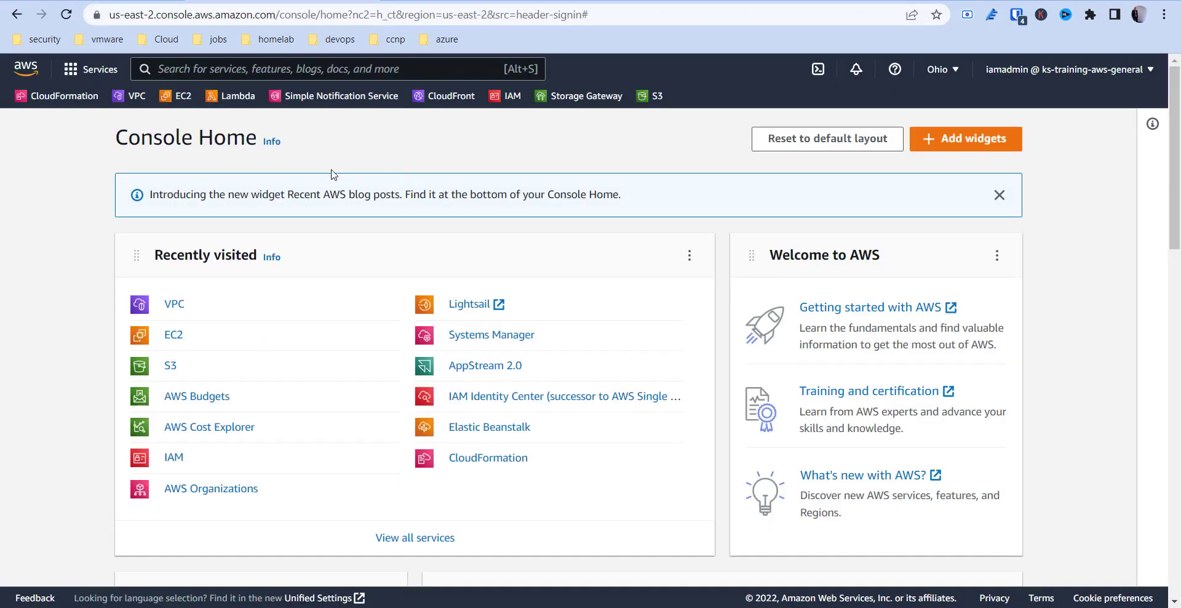
{"action": "left_click", "coordinate": [173, 334]}
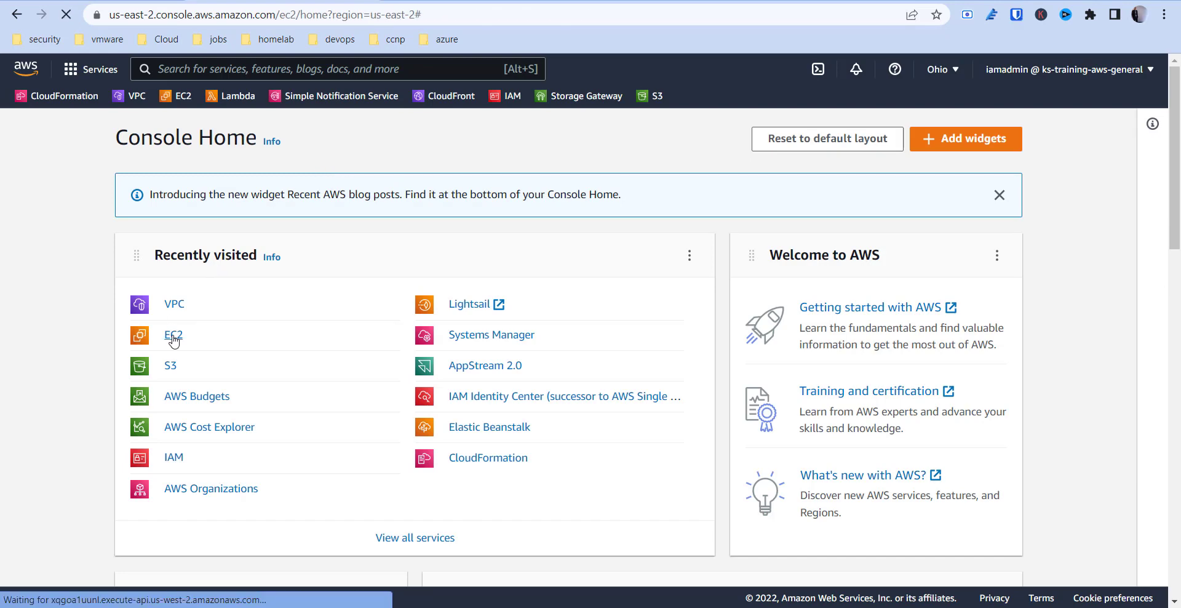
{"action": "left_click", "coordinate": [173, 335]}
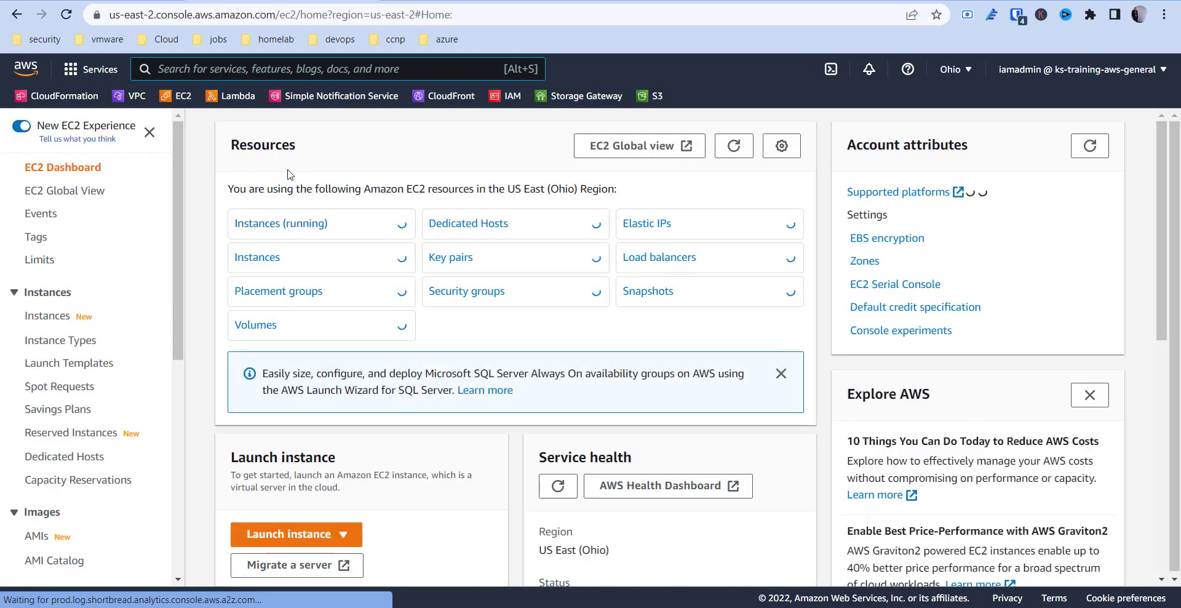
{"action": "left_click", "coordinate": [280, 223]}
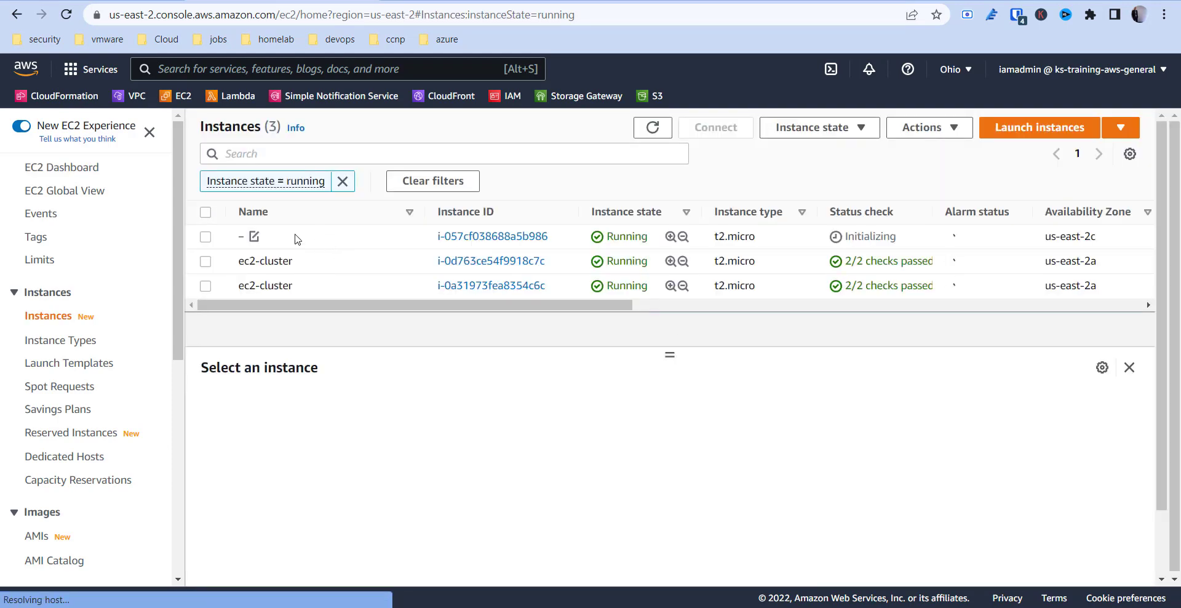
Inspect the new unnamed instance's Networking details showing public IP 18.221.78.227.
{"action": "left_click", "coordinate": [206, 236]}
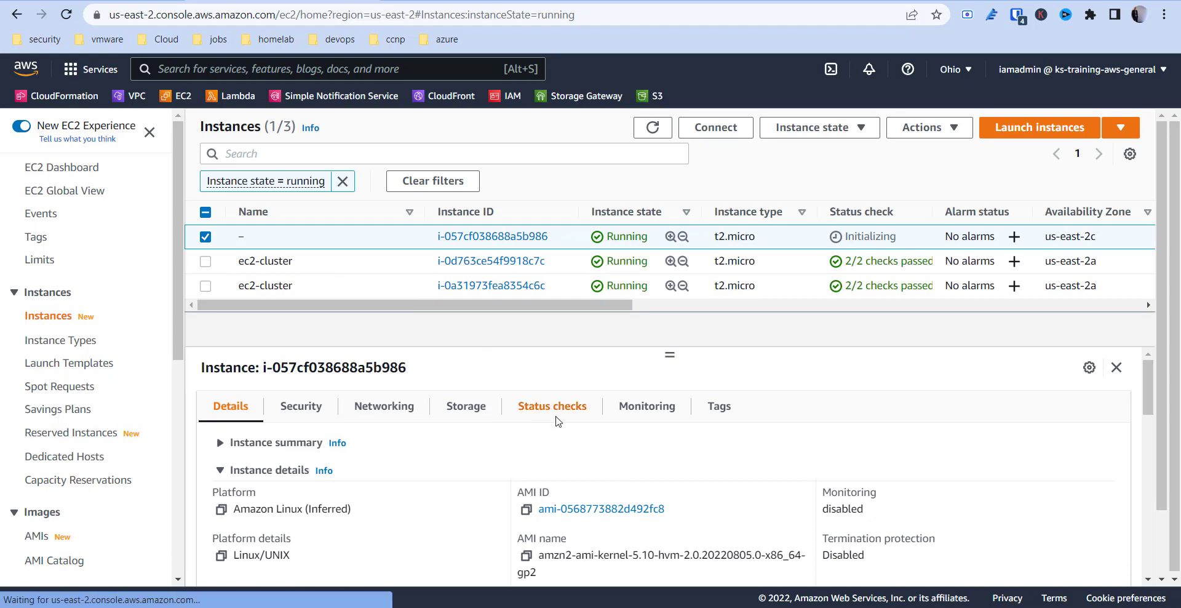
{"action": "left_click", "coordinate": [383, 405]}
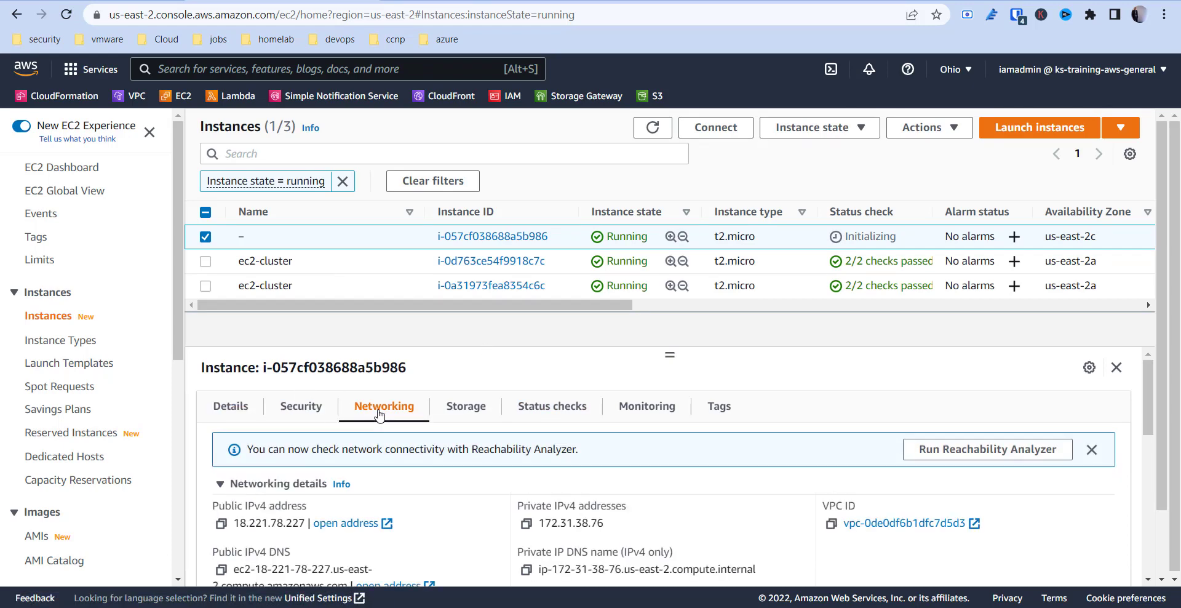
{"action": "scroll", "scroll_direction": "down", "scroll_amount": 3}
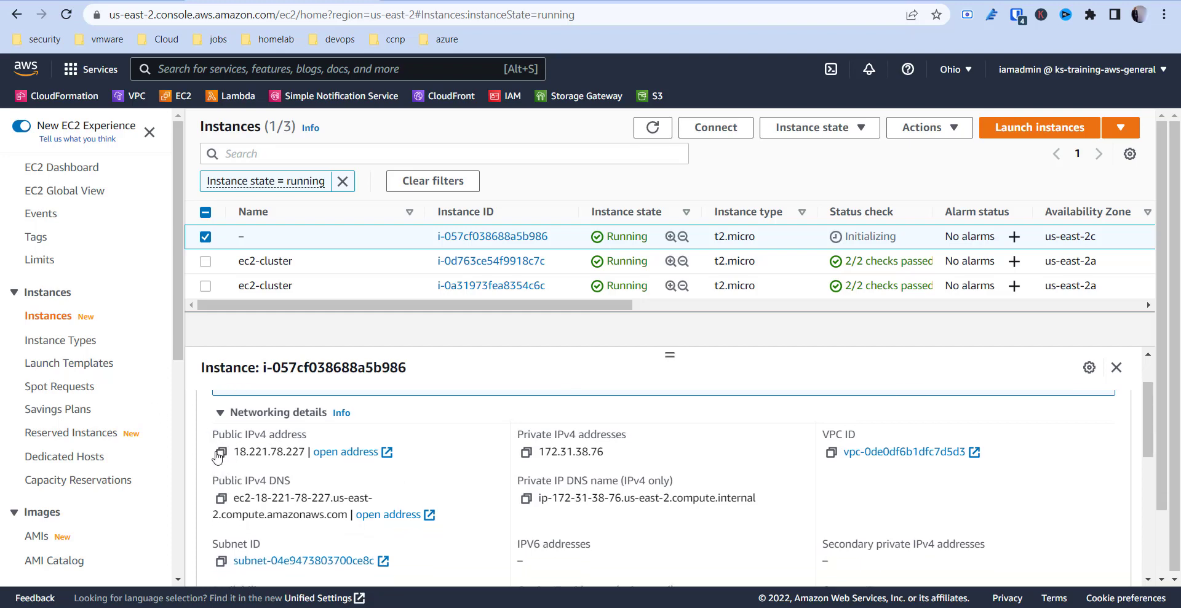
{"action": "mouse_move", "coordinate": [372, 348]}
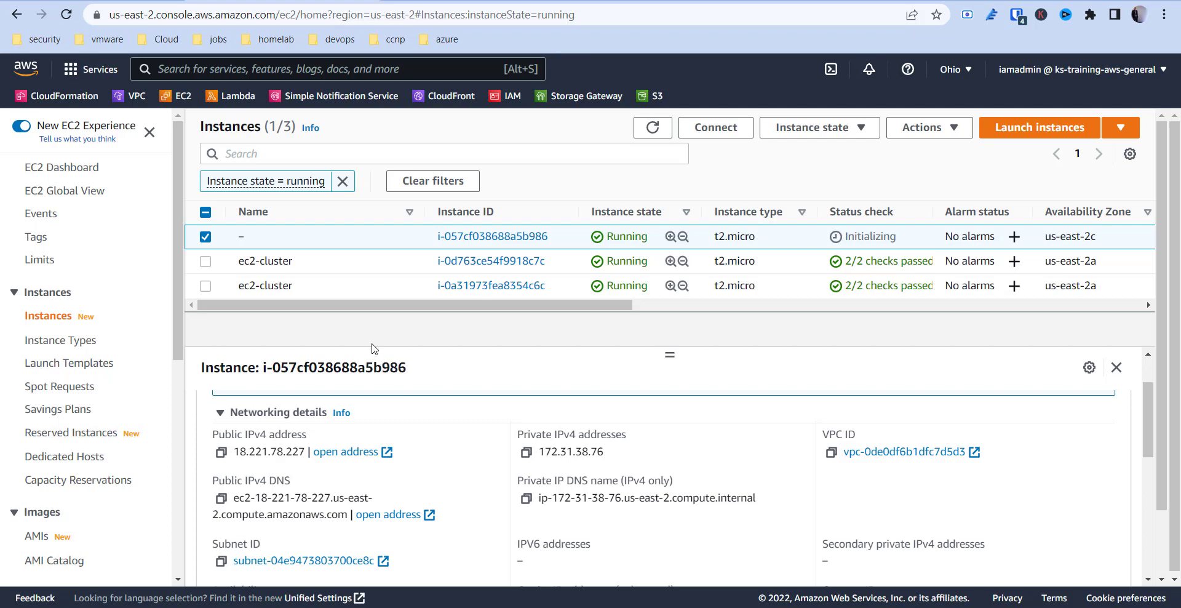
{"action": "scroll", "scroll_direction": "right", "scroll_amount": 3}
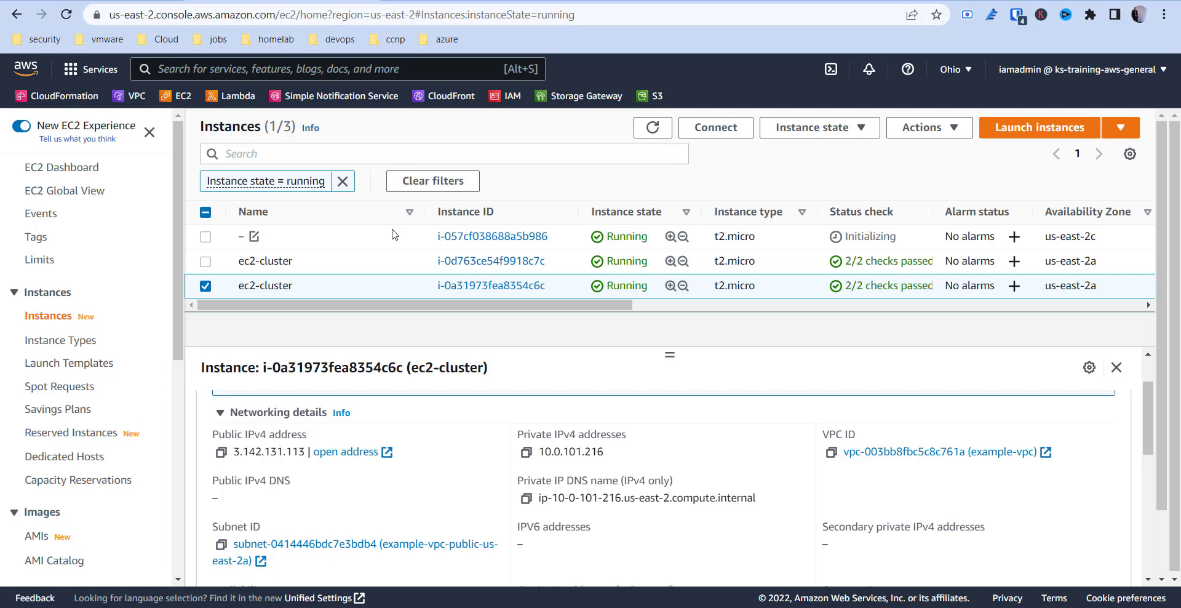
{"action": "mouse_move", "coordinate": [378, 334]}
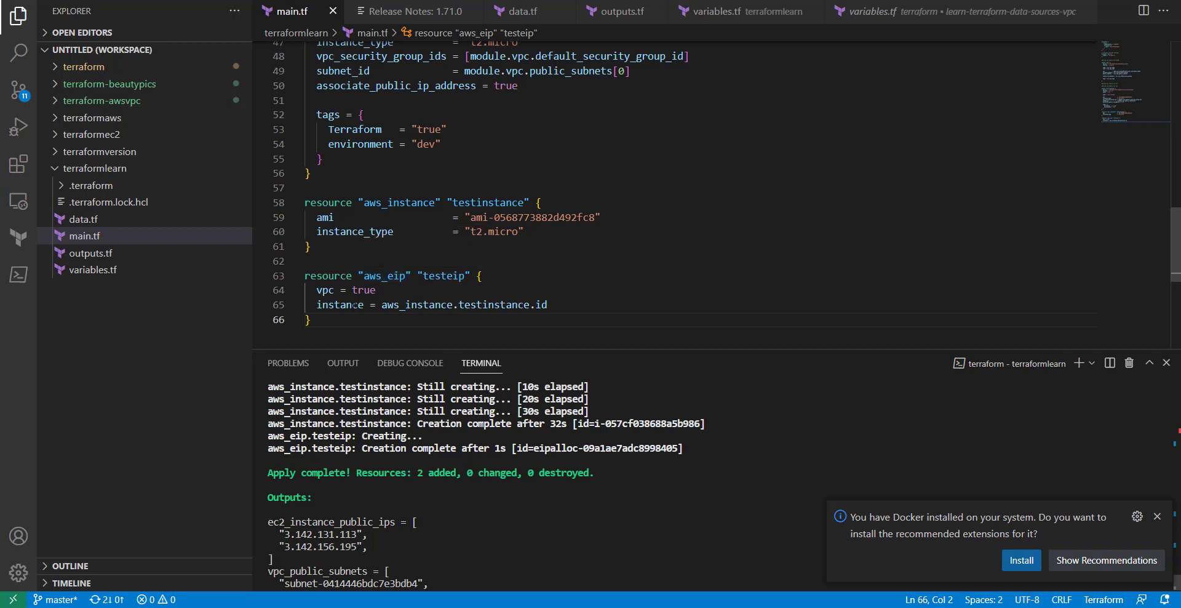
Insert an empty resource block template after testeip and switch to the browser.
{"action": "key", "text": "enter"}
{"action": "type", "text": "resource \"\" \"name\" {"}
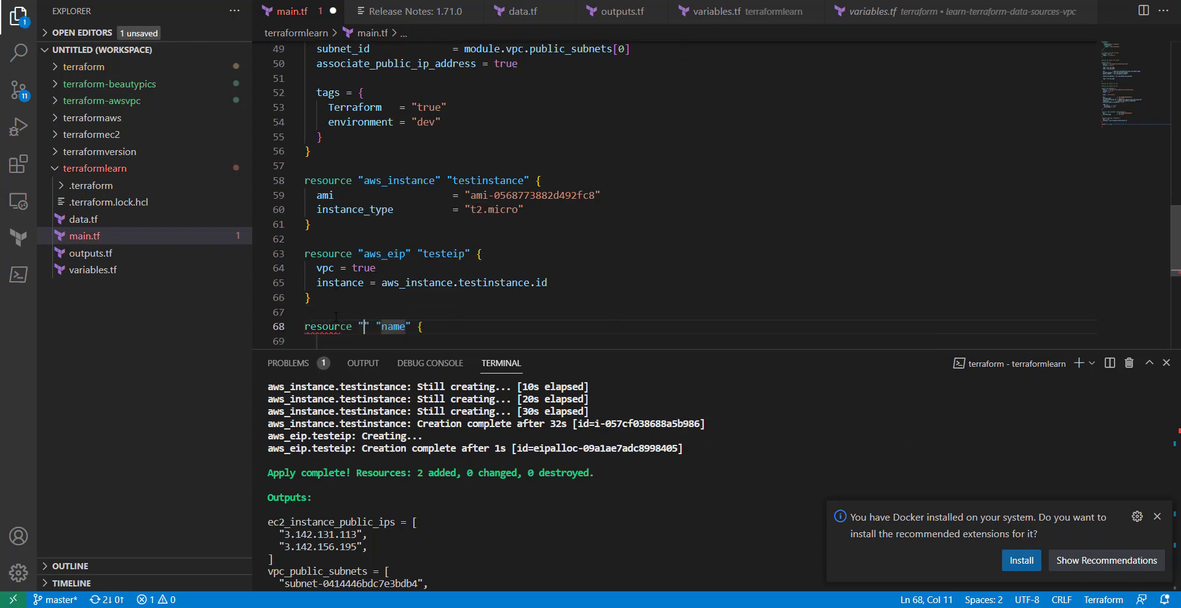
{"action": "key", "text": "alt+tab"}
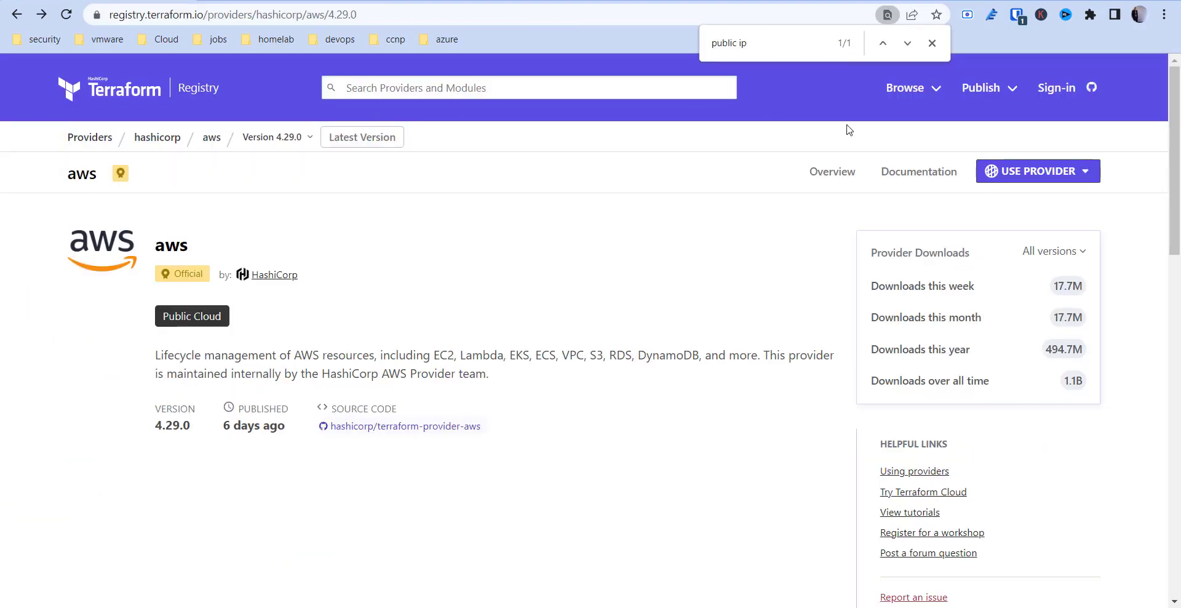
Find aws_s3_bucket in the AWS provider docs and view its Example Usage.
{"action": "left_click", "coordinate": [918, 171]}
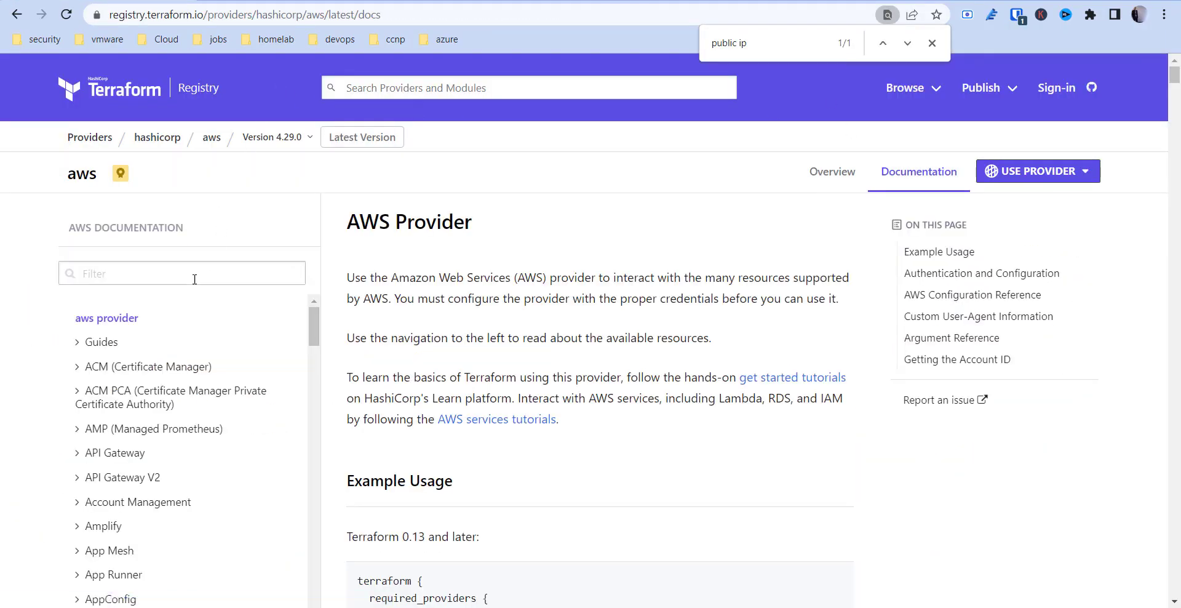
{"action": "type", "text": "s"}
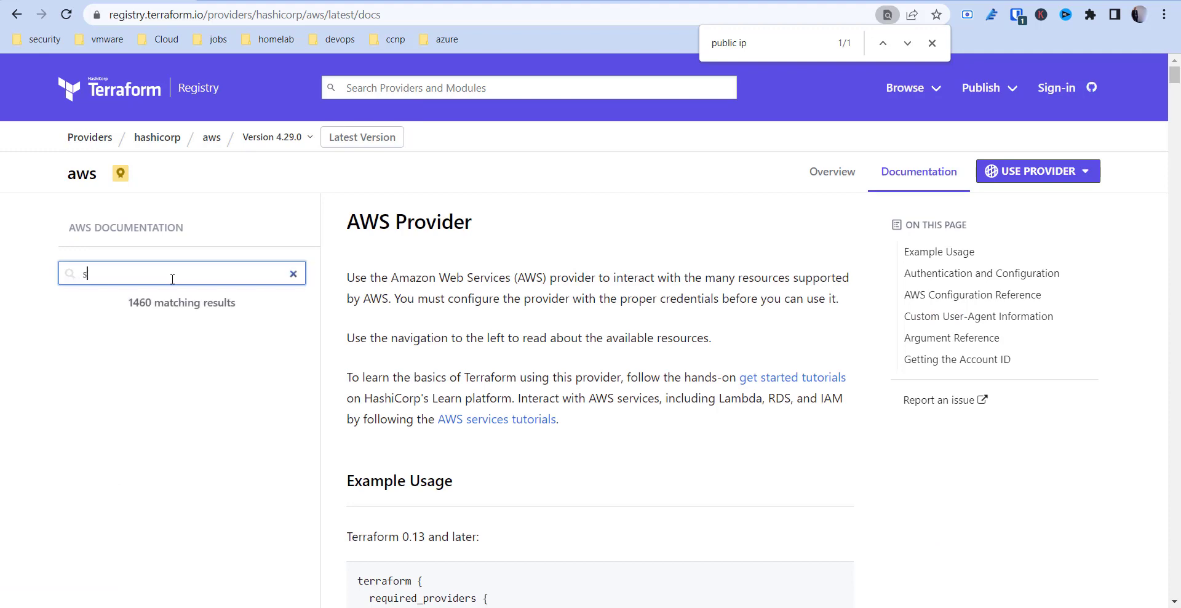
{"action": "type", "text": "3"}
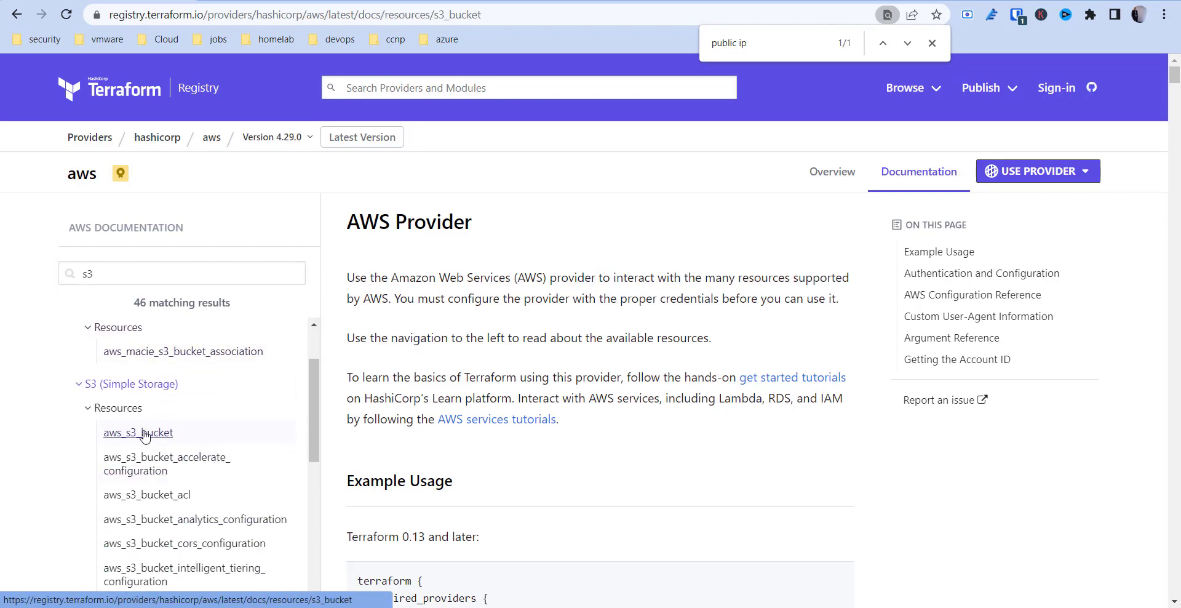
{"action": "left_click", "coordinate": [138, 432]}
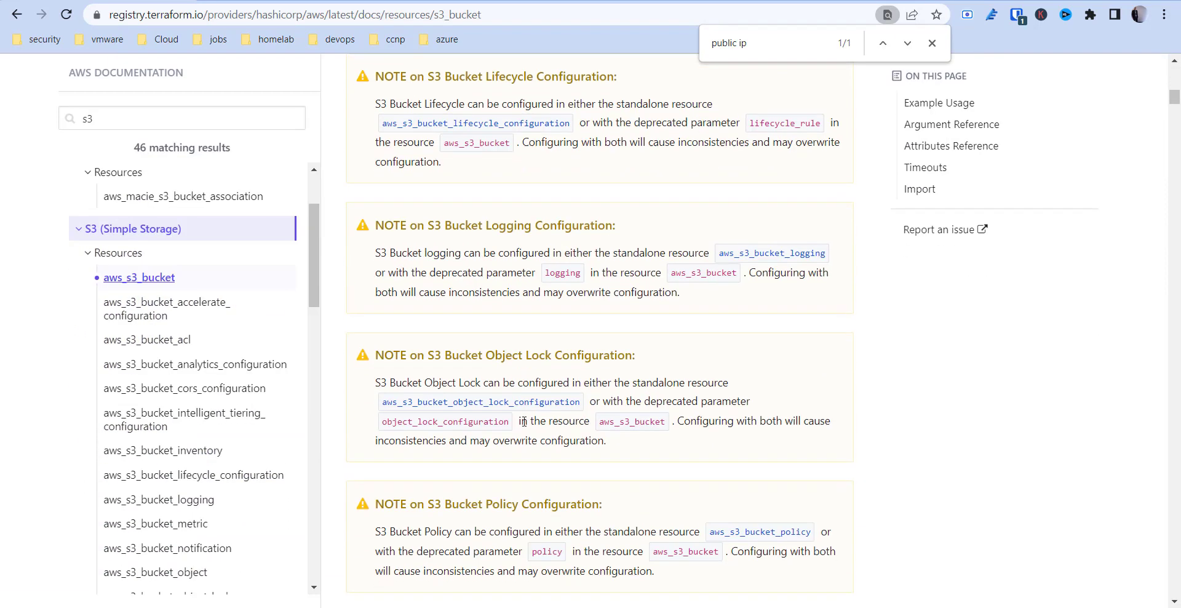
{"action": "scroll", "scroll_direction": "down", "scroll_amount": 3}
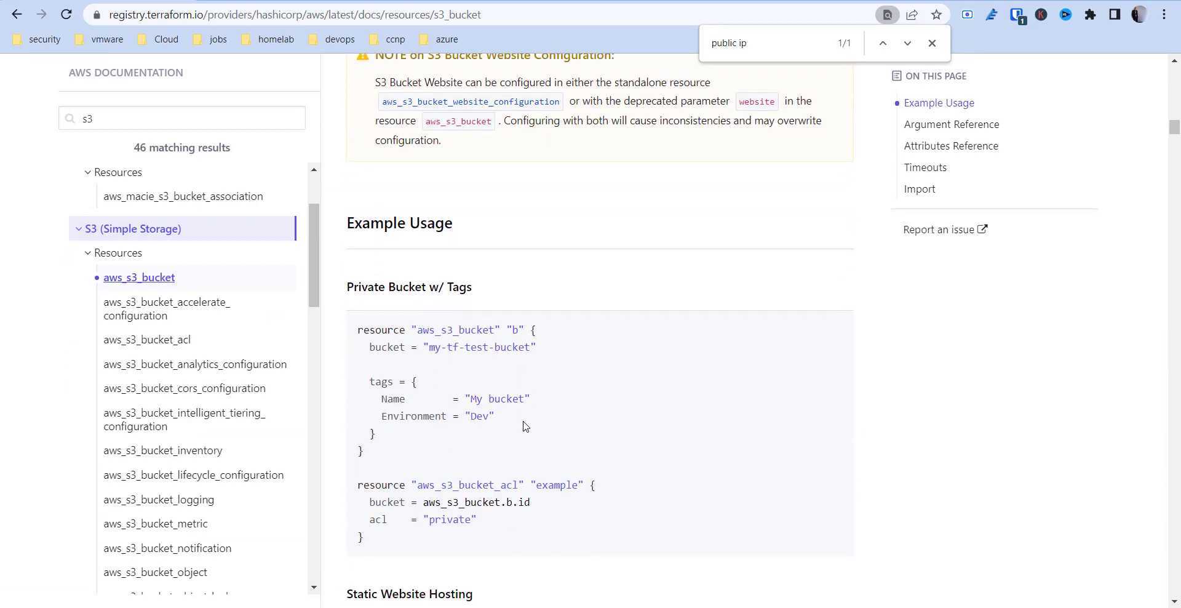
{"action": "mouse_move", "coordinate": [358, 335]}
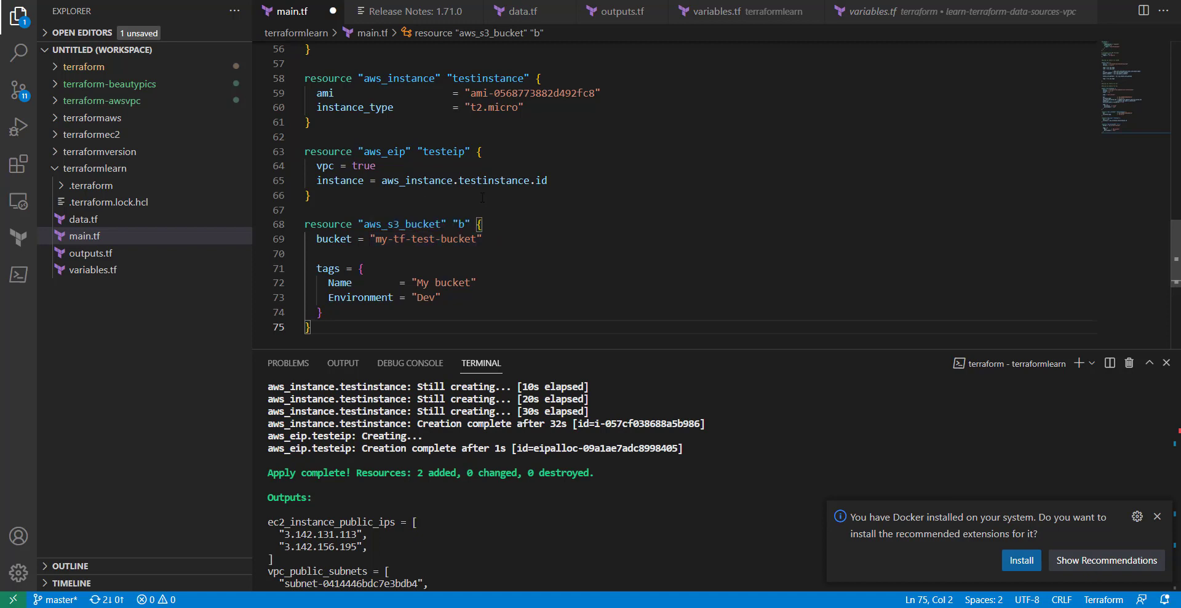
Copy the testinstance block below testeip as a new tests3instance resource.
{"action": "left_click", "coordinate": [549, 179]}
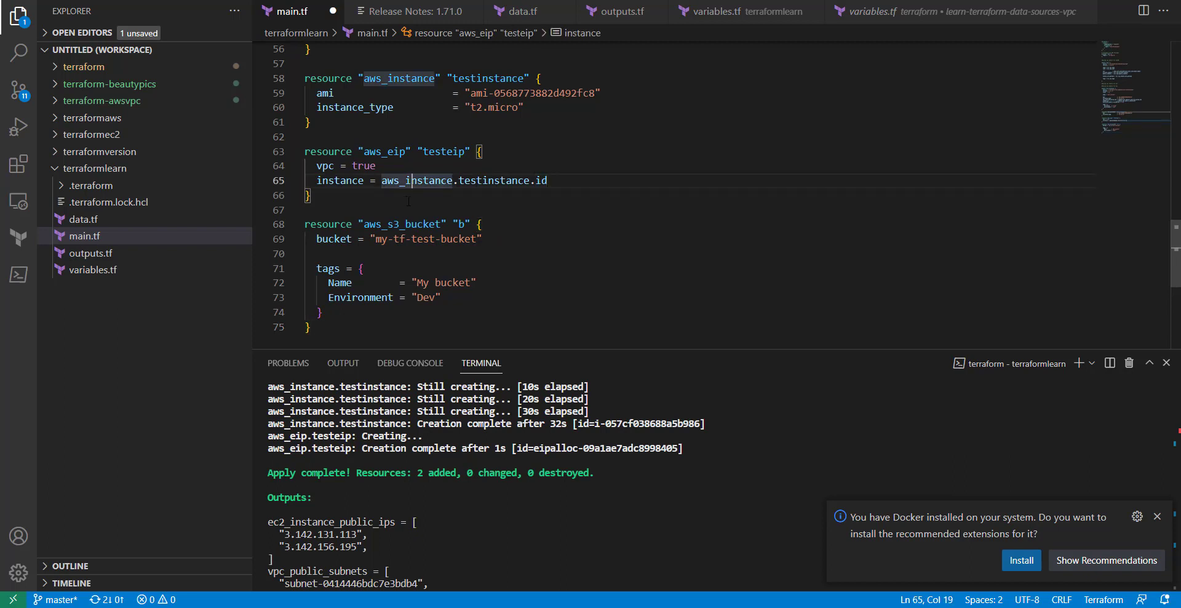
{"action": "left_click", "coordinate": [309, 196]}
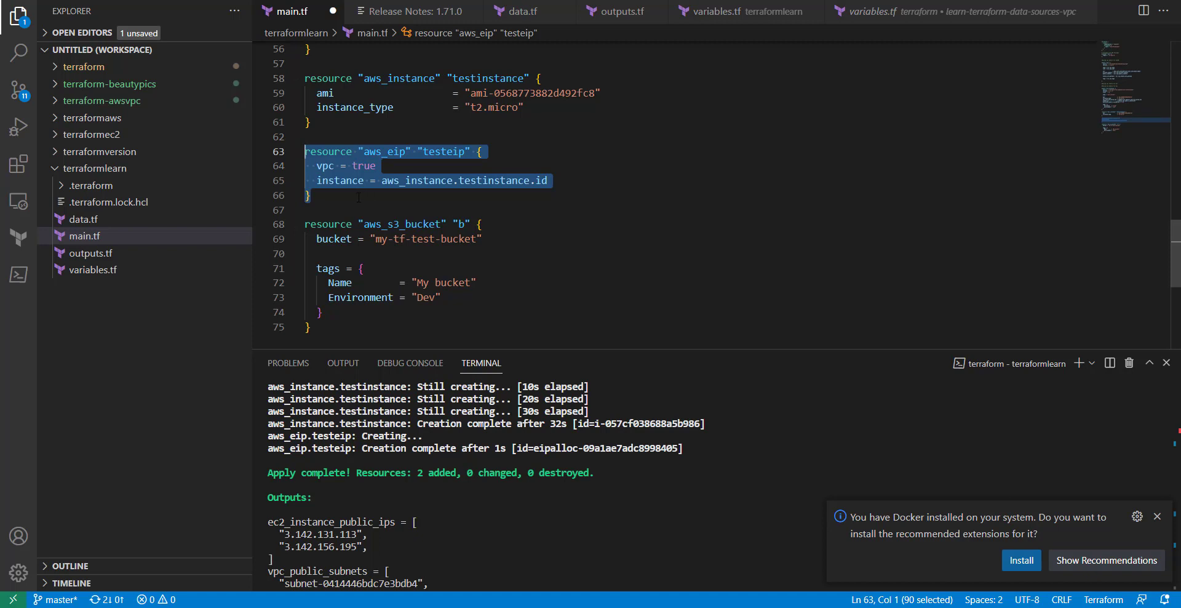
{"action": "left_click", "coordinate": [307, 122]}
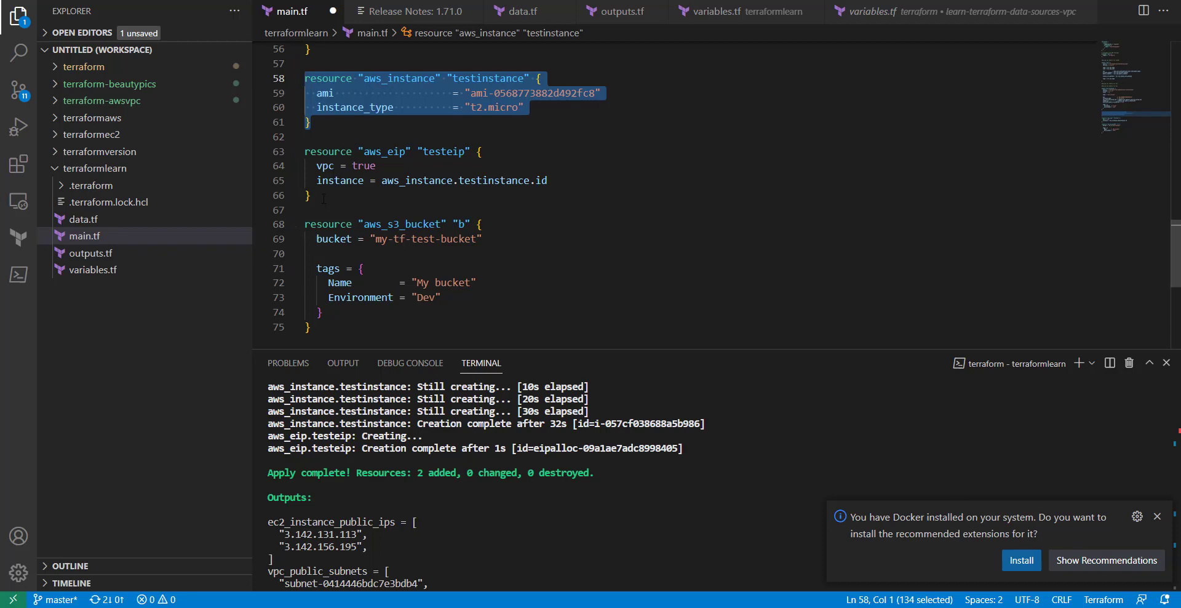
{"action": "left_click", "coordinate": [323, 209]}
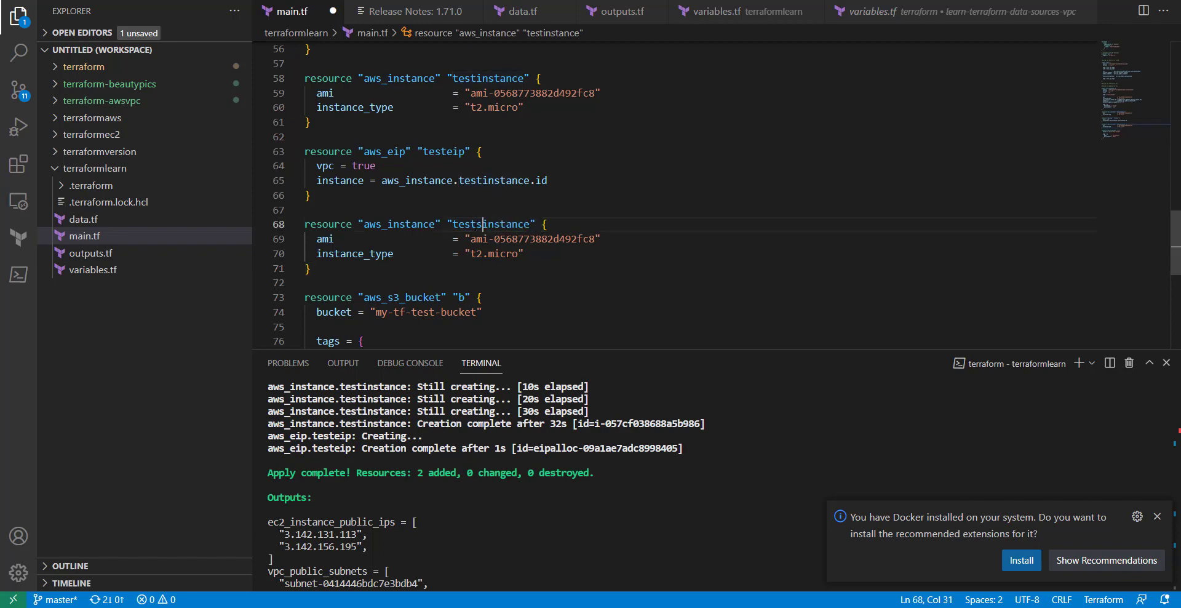
{"action": "type", "text": "3"}
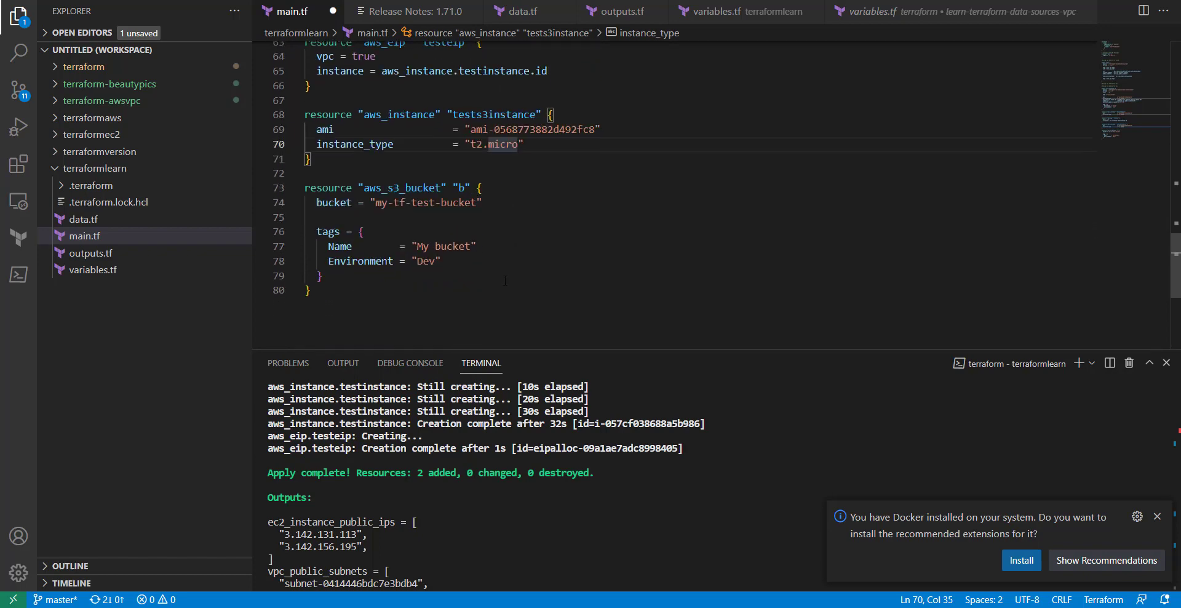
Add depends_on = [aws_s3_bucket.b] to the tests3instance block.
{"action": "type", "text": "depends_on = ["}
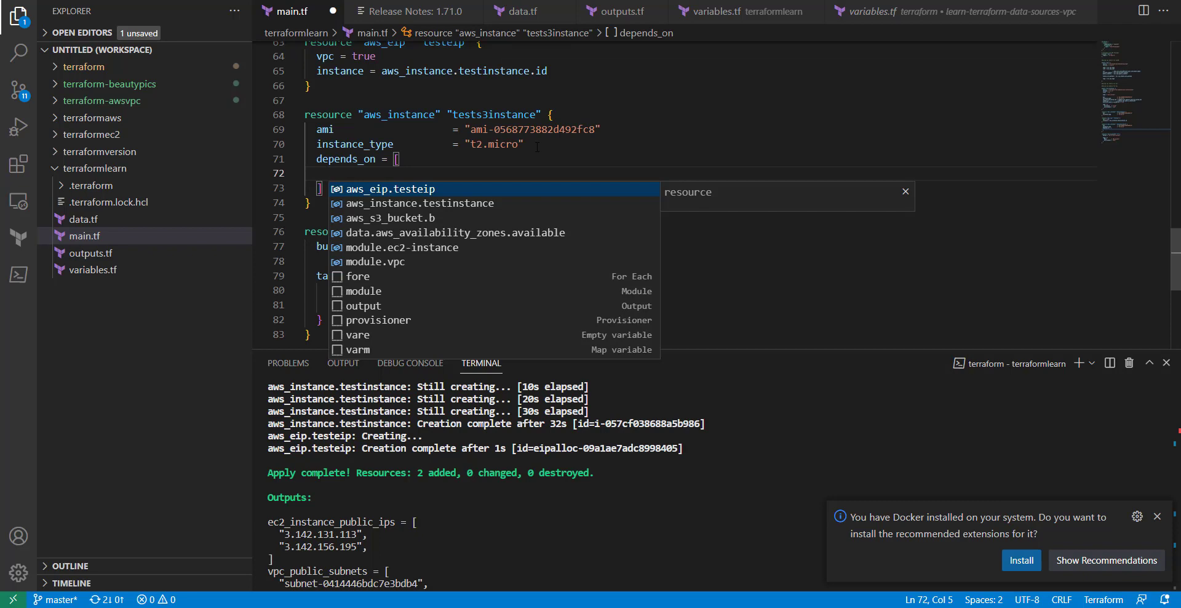
{"action": "type", "text": "a"}
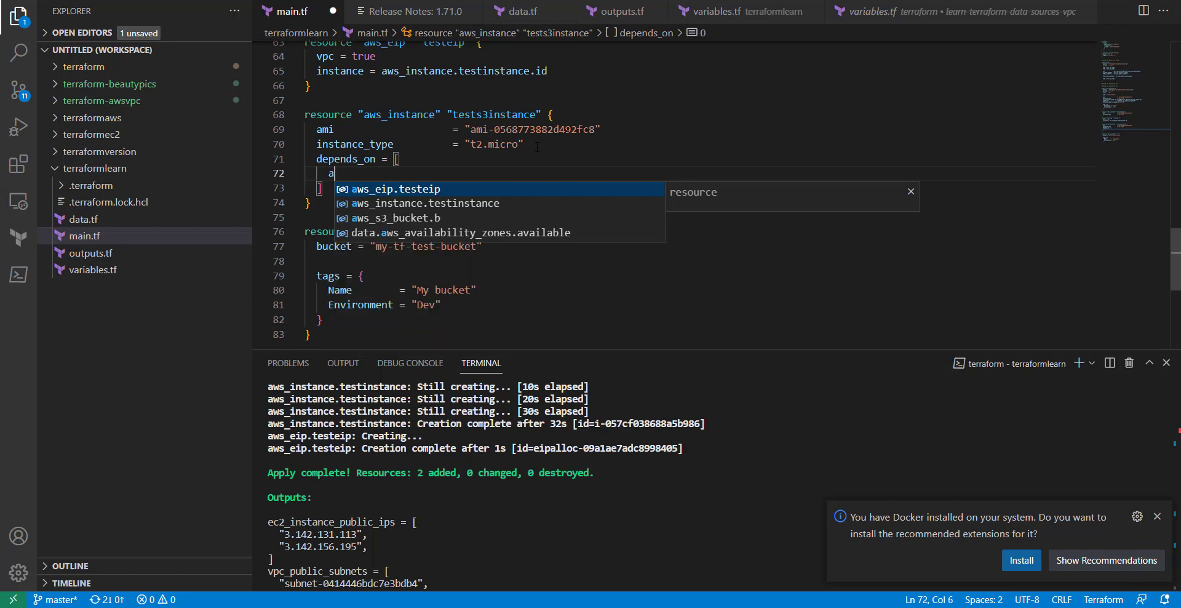
{"action": "type", "text": "ws"}
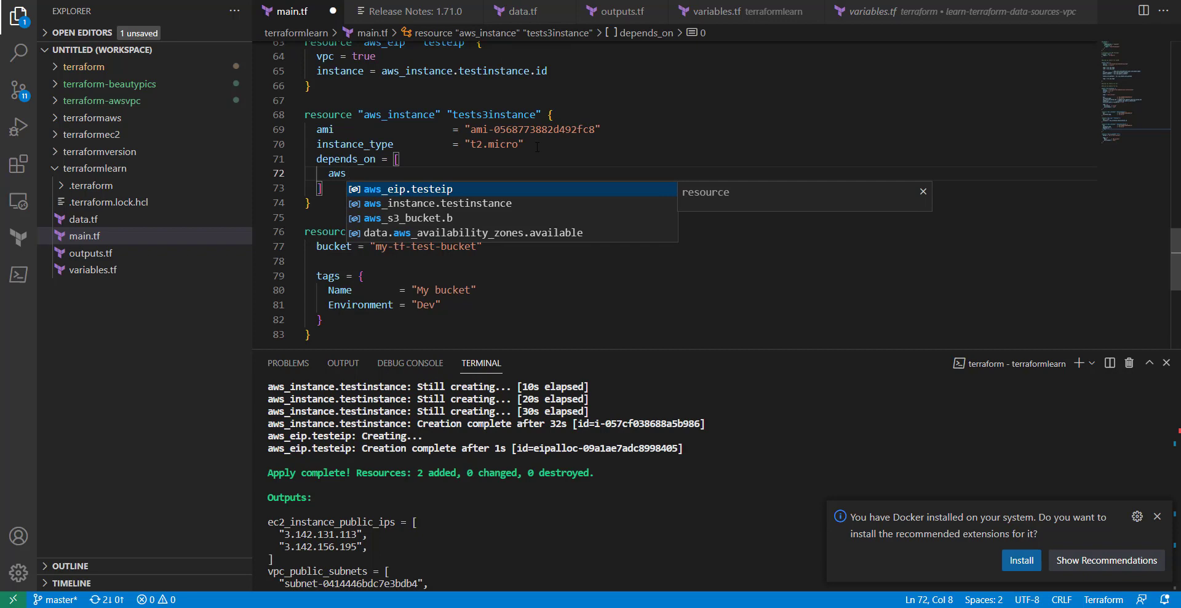
{"action": "key", "text": "Escape"}
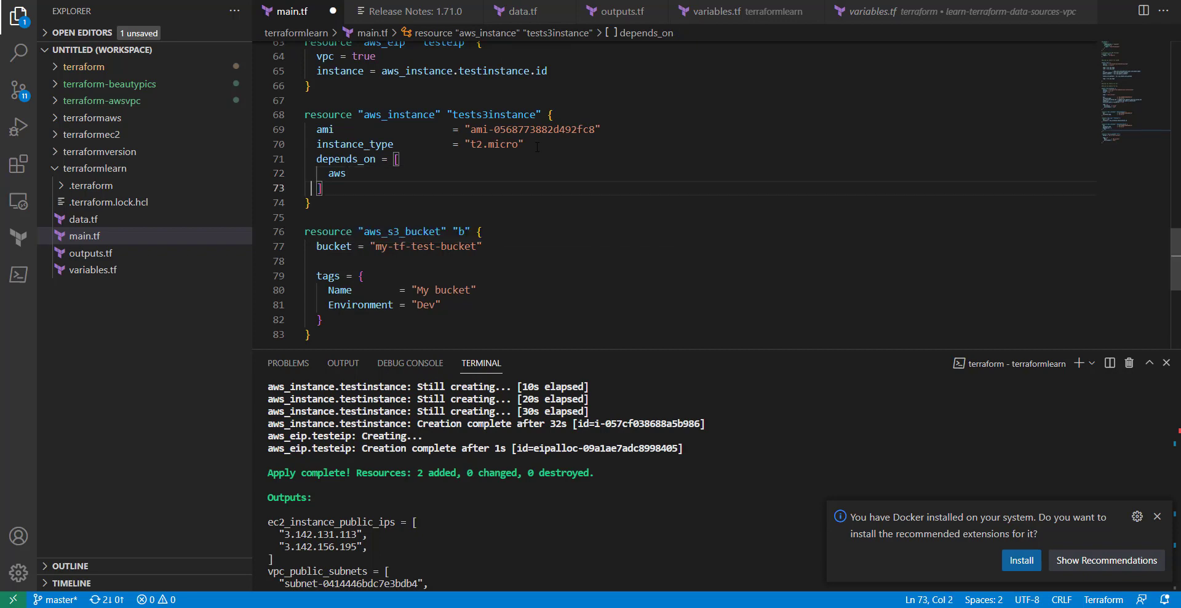
{"action": "left_click", "coordinate": [457, 231]}
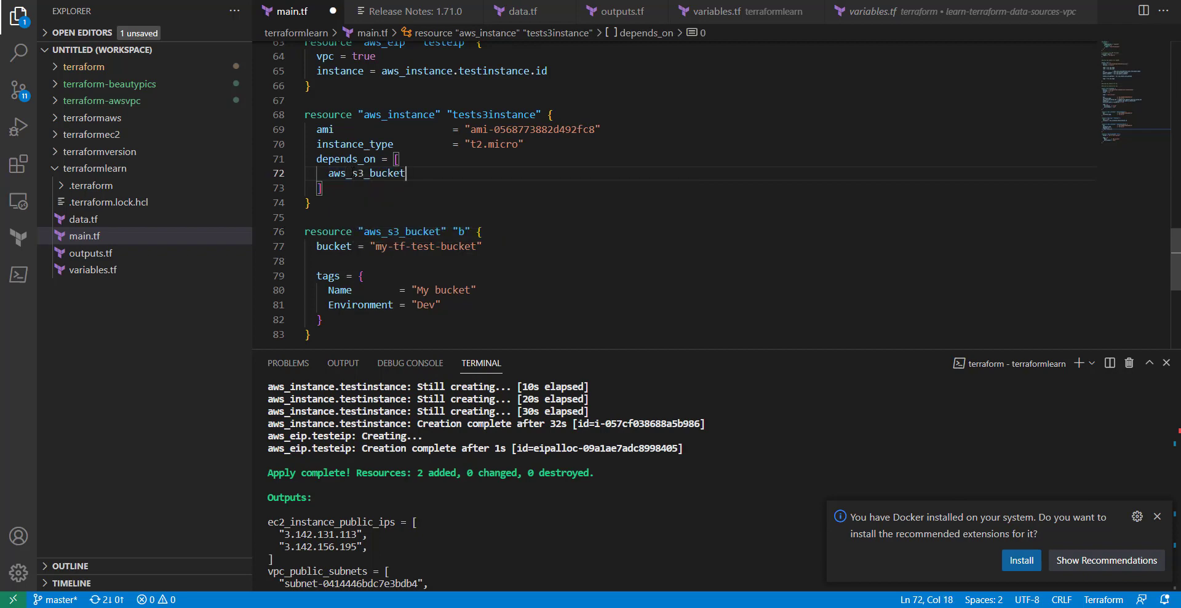
{"action": "type", "text": "."}
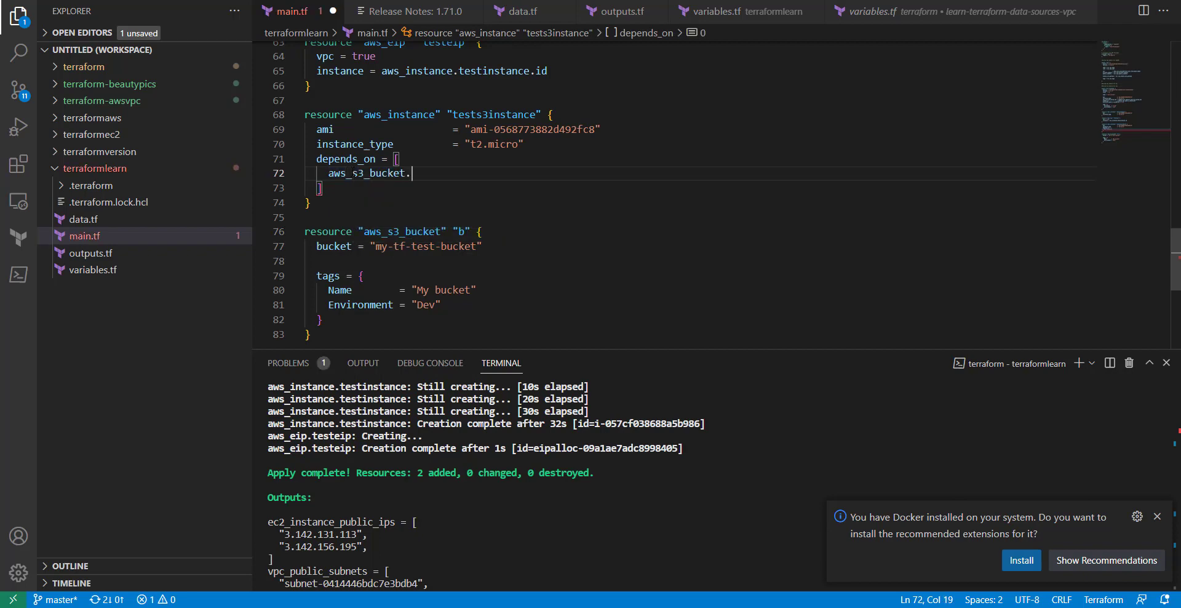
{"action": "type", "text": "b"}
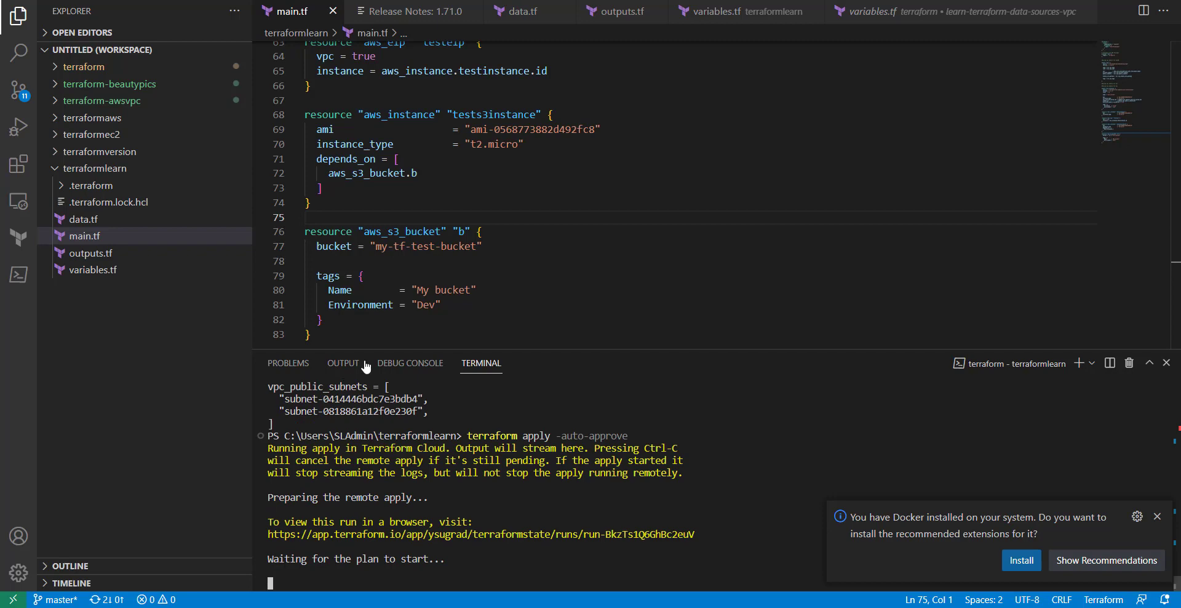
{"action": "mouse_move", "coordinate": [347, 289]}
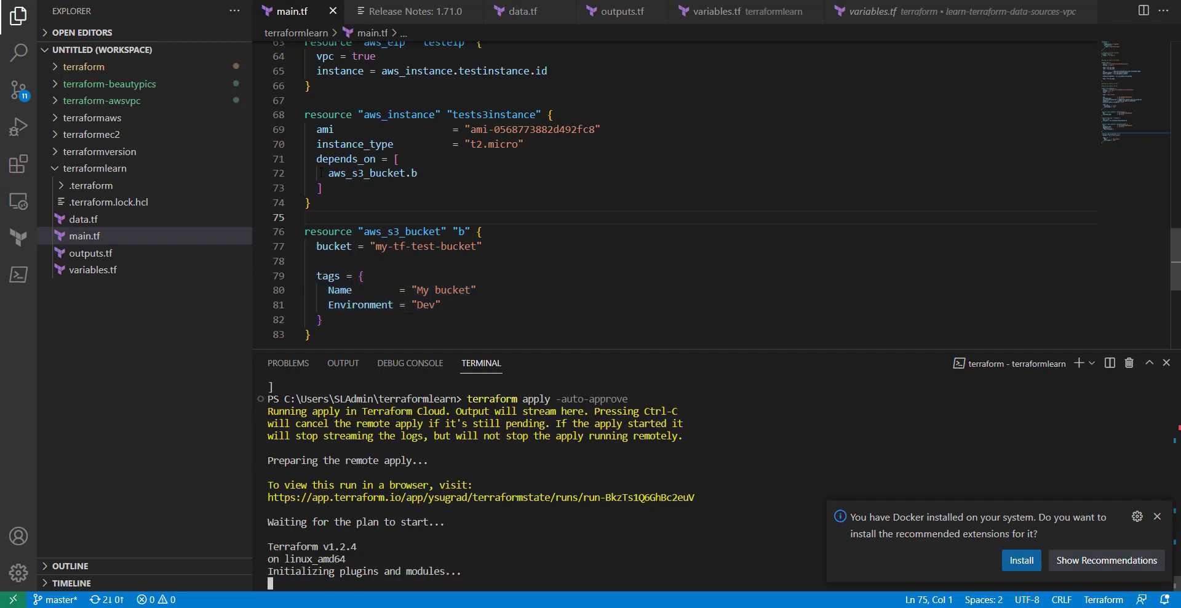
{"action": "mouse_move", "coordinate": [345, 159]}
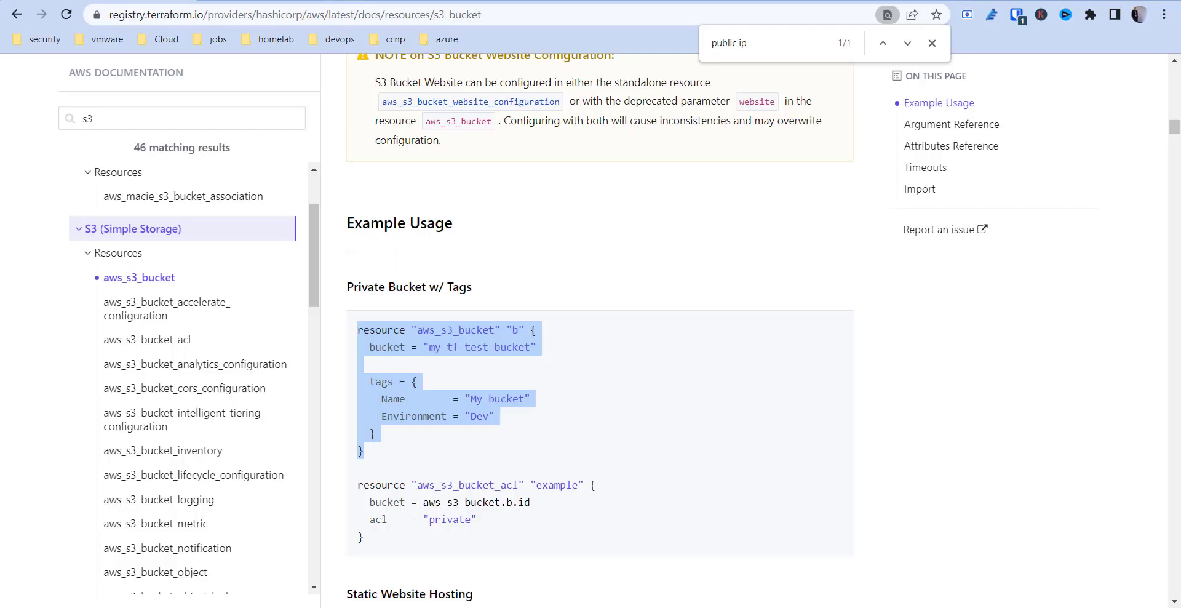
Google terraform depends_on, read the meta-argument docs, then return to the main.tf editor.
{"action": "type", "text": "terraform d"}
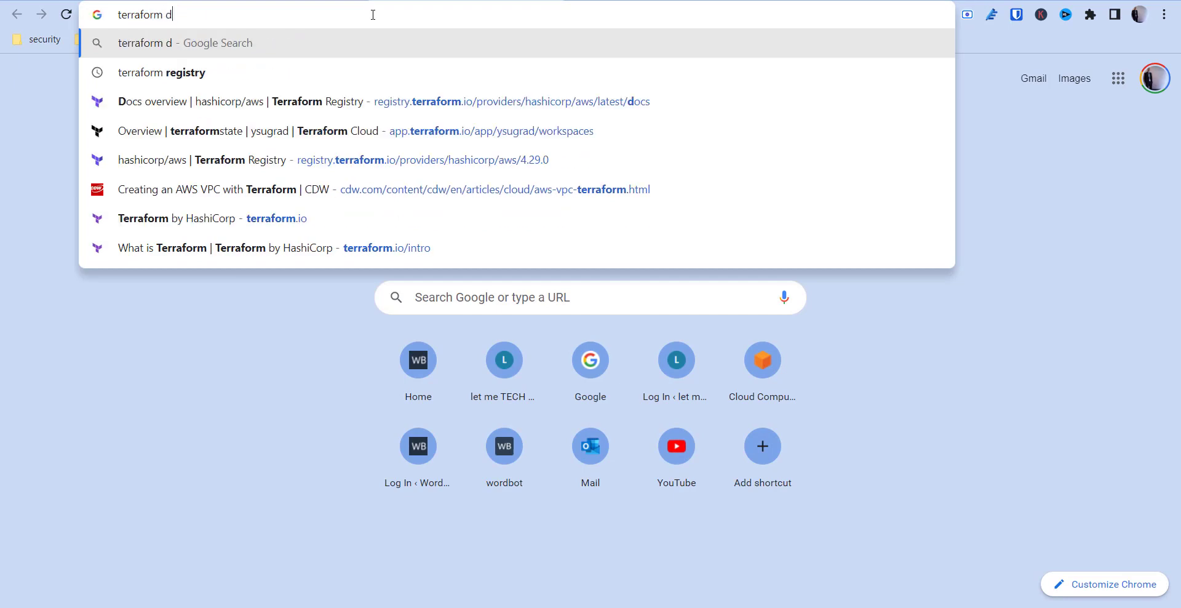
{"action": "key", "text": "Return"}
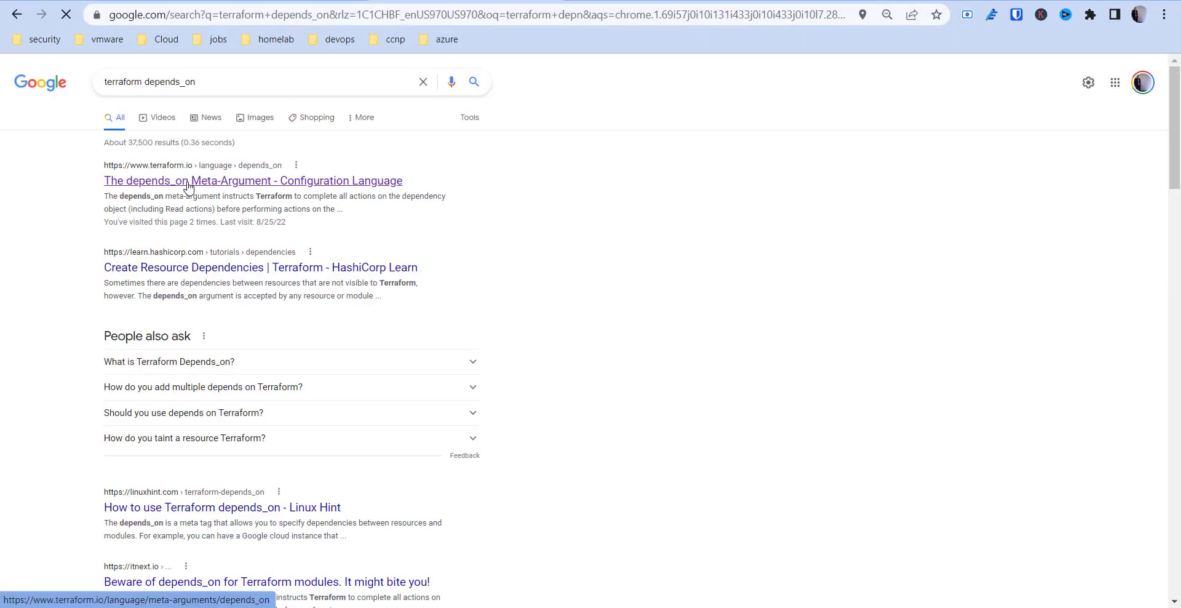
{"action": "left_click", "coordinate": [252, 180]}
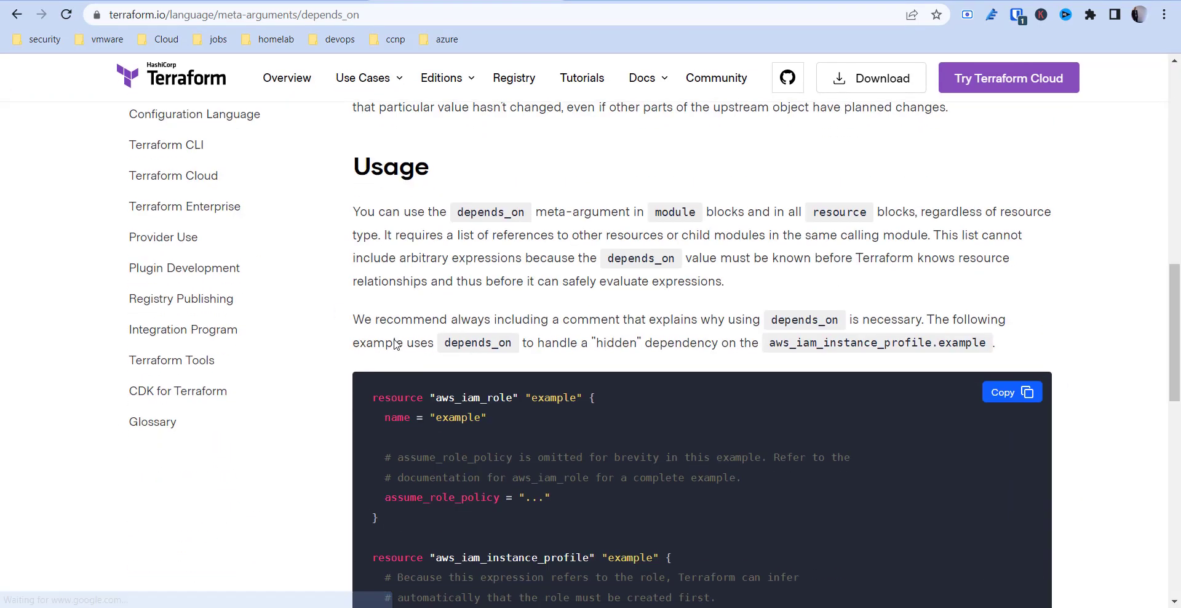
{"action": "scroll", "scroll_direction": "down", "scroll_amount": 3}
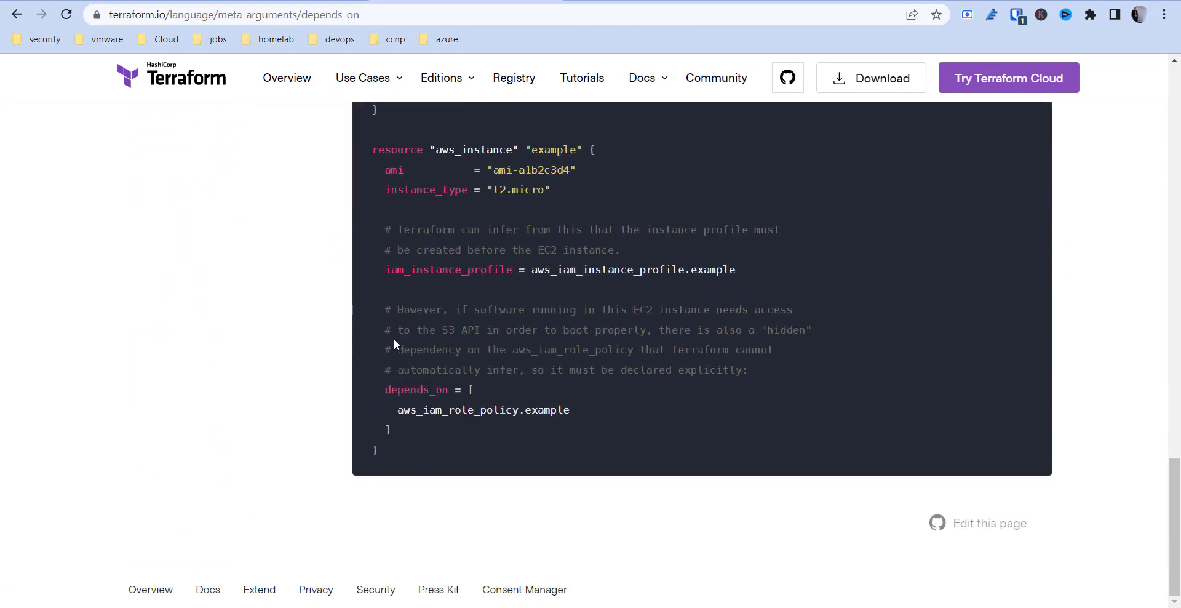
{"action": "scroll", "scroll_direction": "up", "scroll_amount": 3}
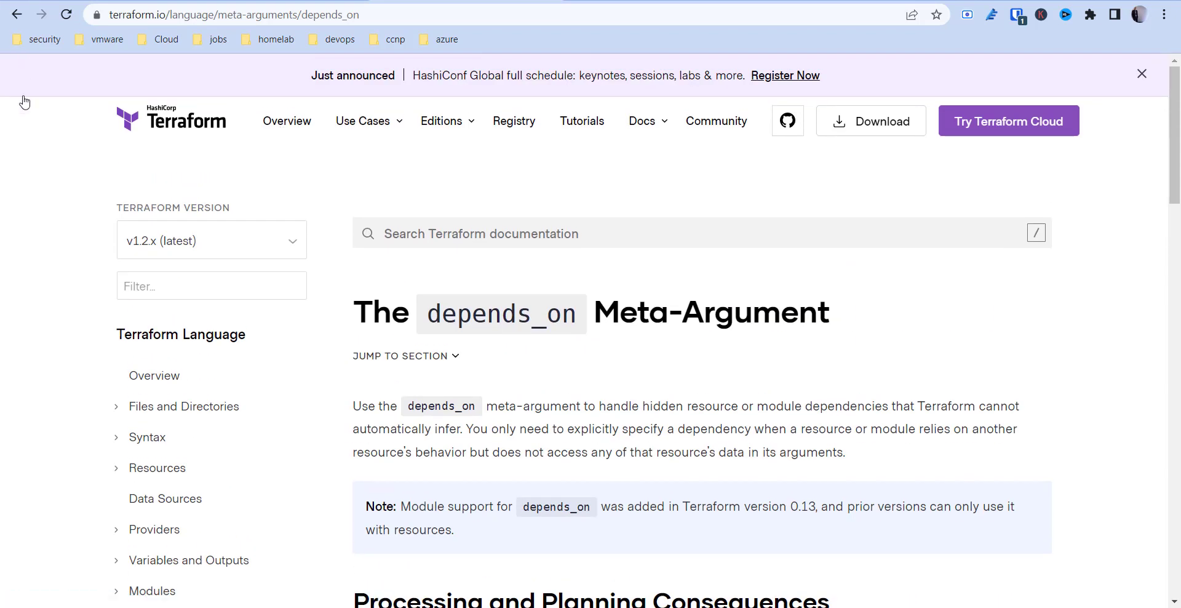
{"action": "key", "text": "alt+tab"}
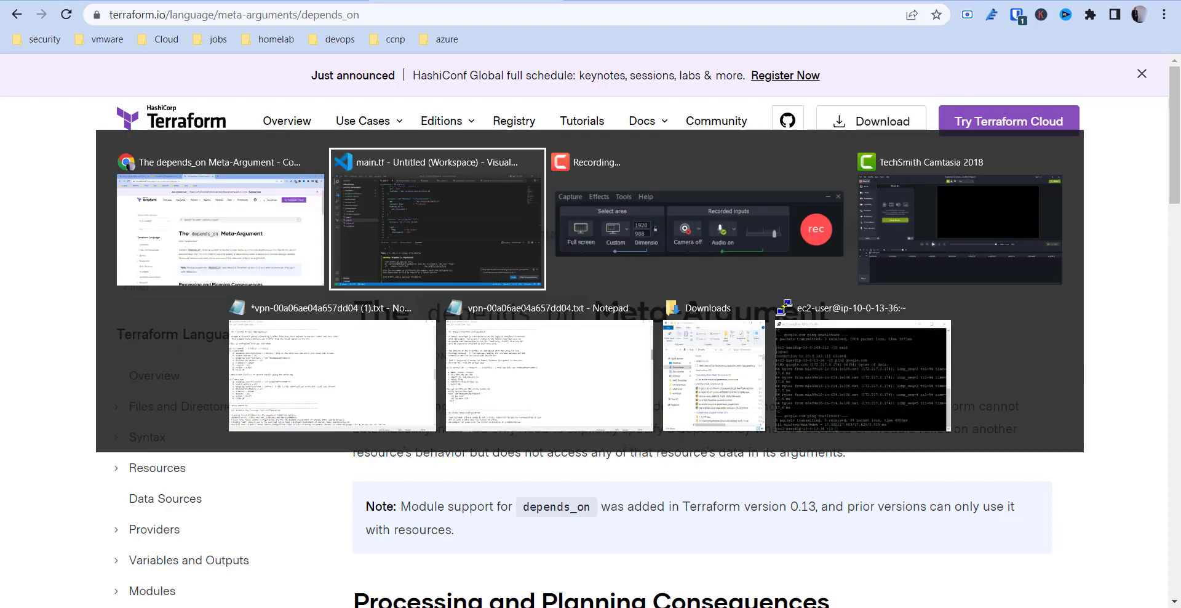
{"action": "left_click", "coordinate": [435, 219]}
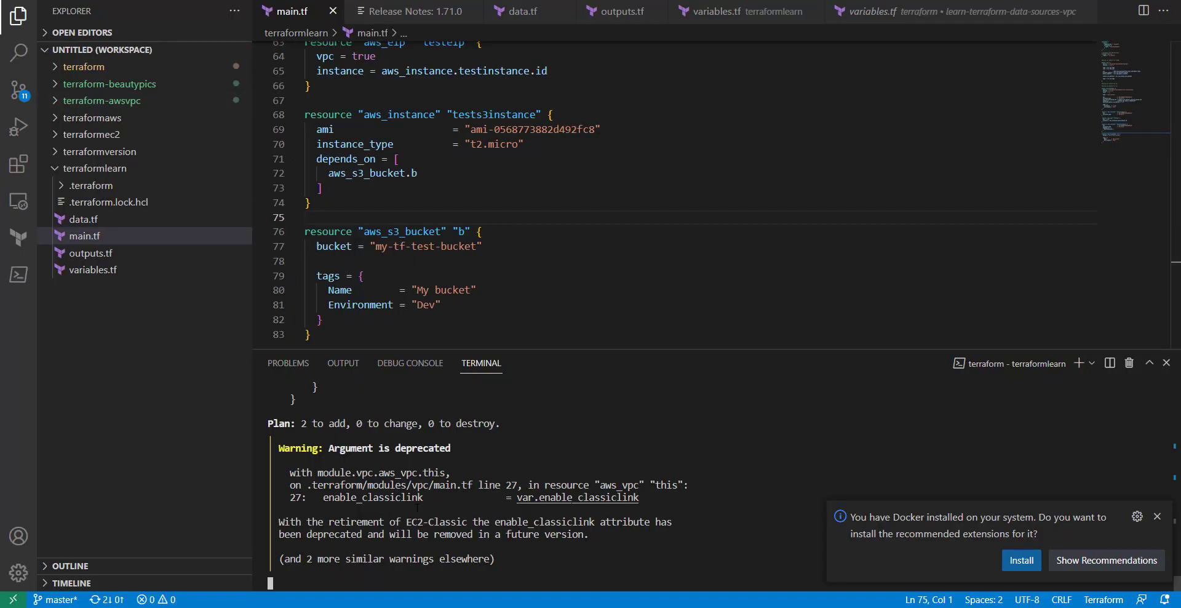
After the BucketAlreadyExists apply error, select the bucket name my-tf-test-bucket to edit.
{"action": "left_click", "coordinate": [1157, 516]}
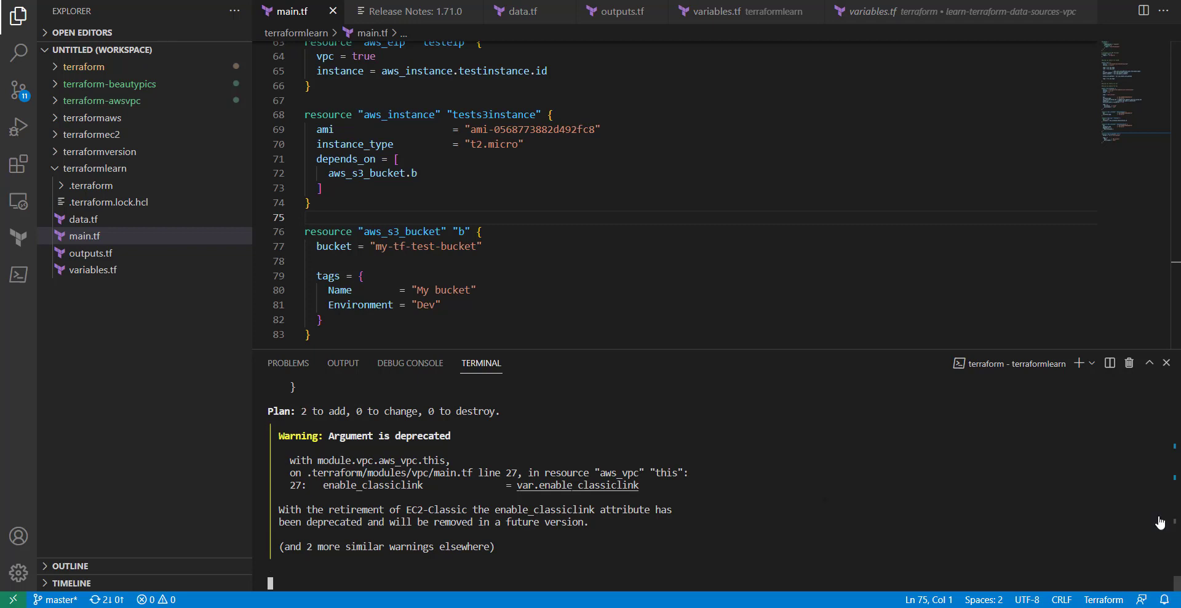
{"action": "mouse_move", "coordinate": [721, 549]}
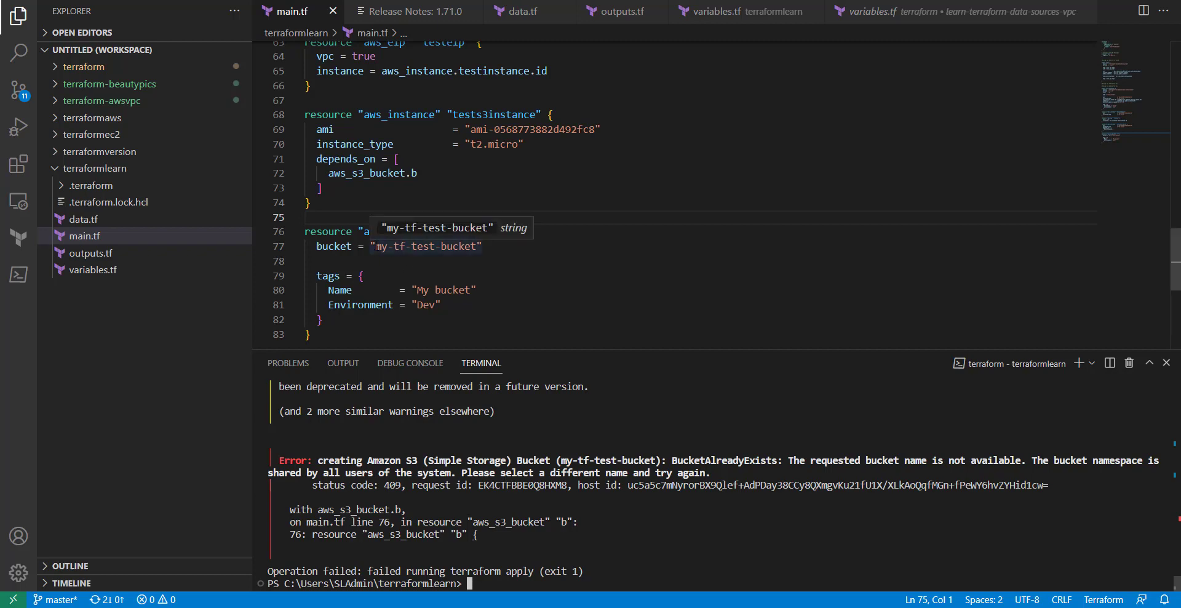
{"action": "double_click", "coordinate": [424, 246]}
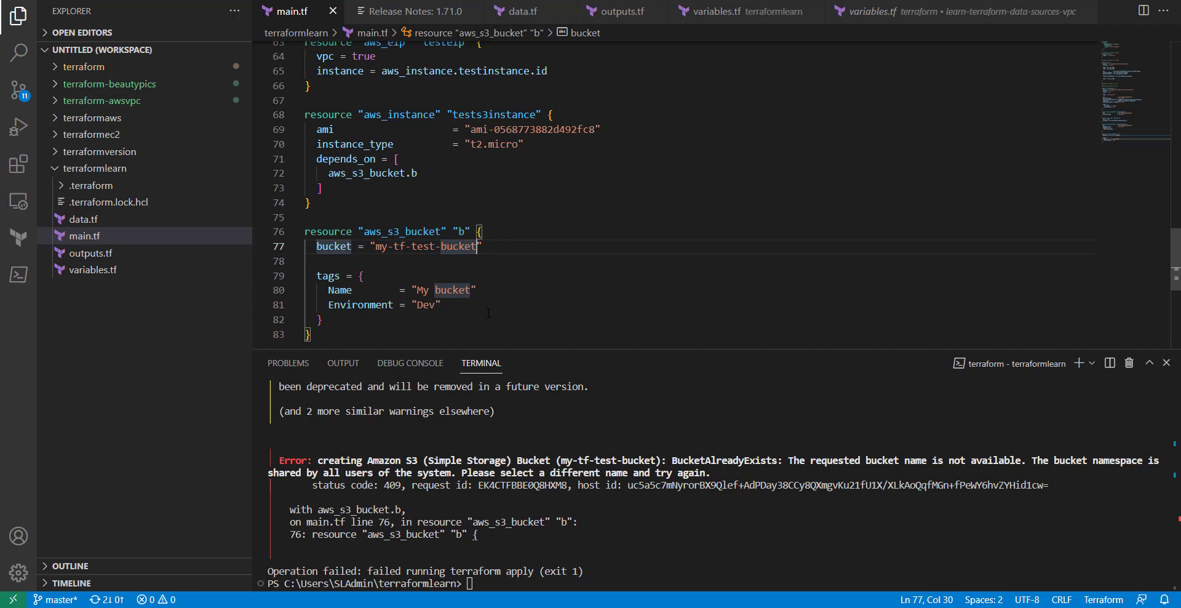
Rename the S3 bucket to my-tf-test-bucketkevindlfjd20220907, save, and rerun terraform apply.
{"action": "type", "text": "kevindlfjdlkajdlk;ja;ljdf;aljdfa;fd"}
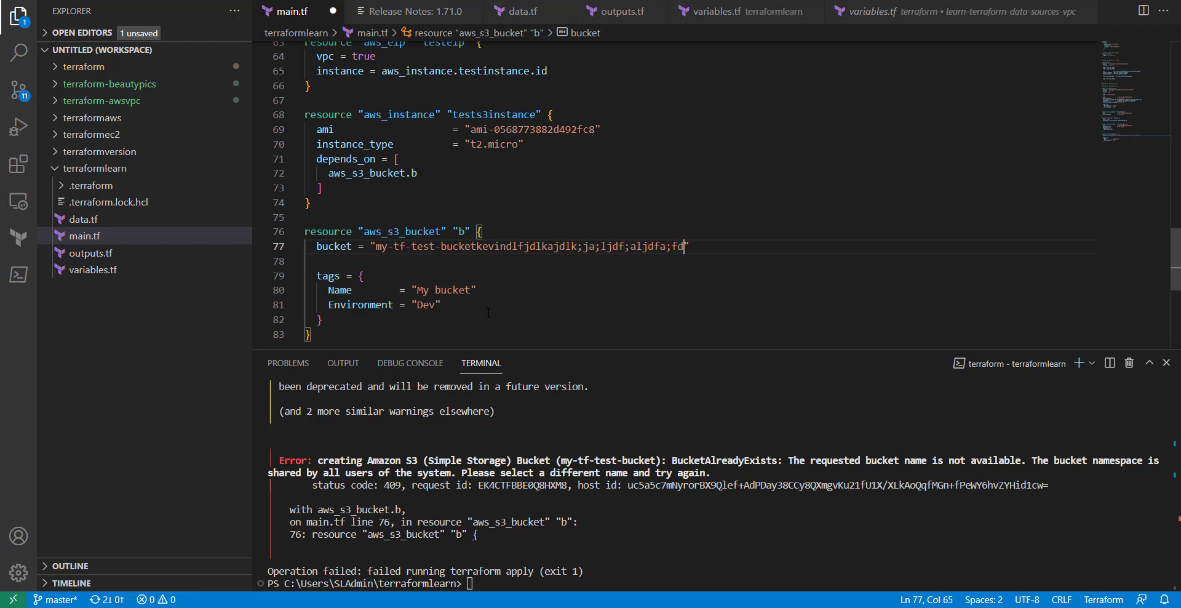
{"action": "key", "text": "Backspace"}
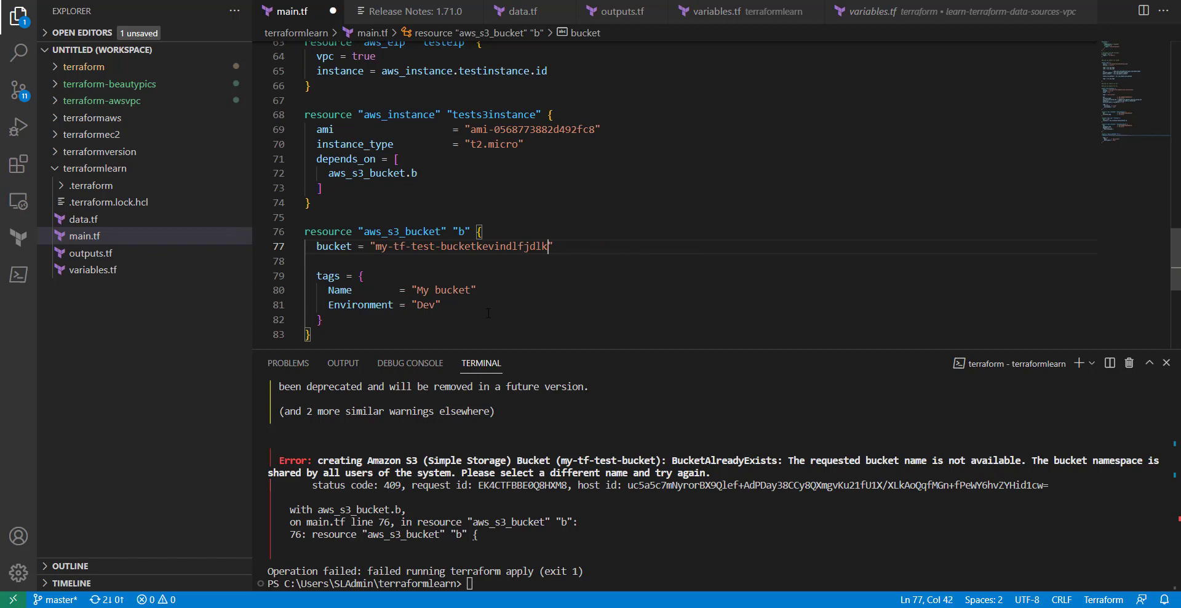
{"action": "key", "text": "BackSpace"}
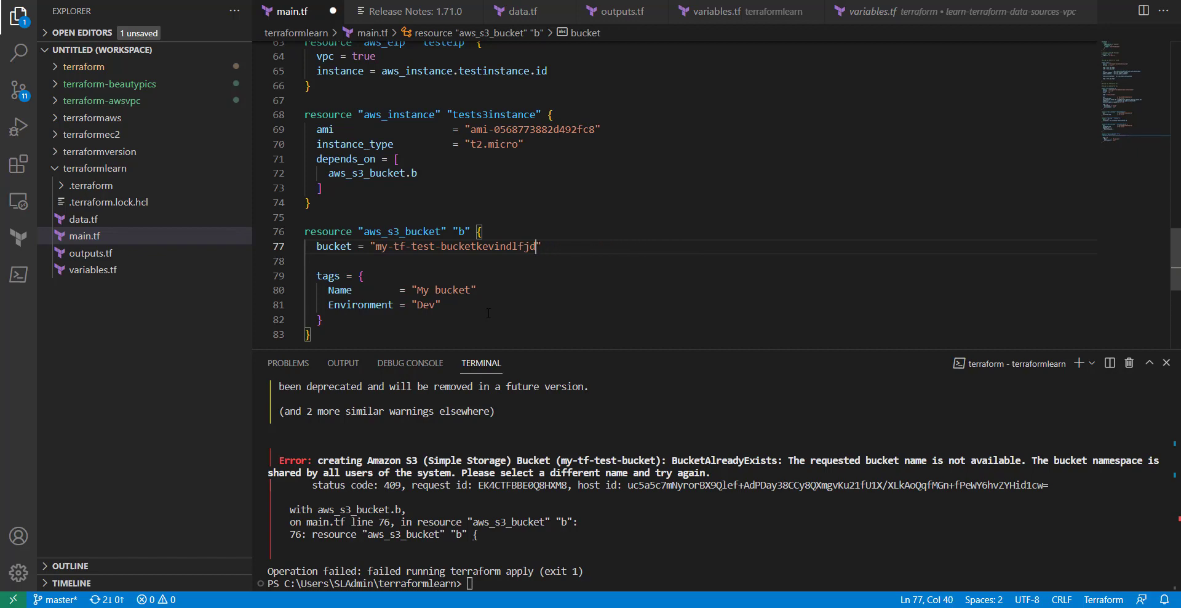
{"action": "type", "text": "2022"}
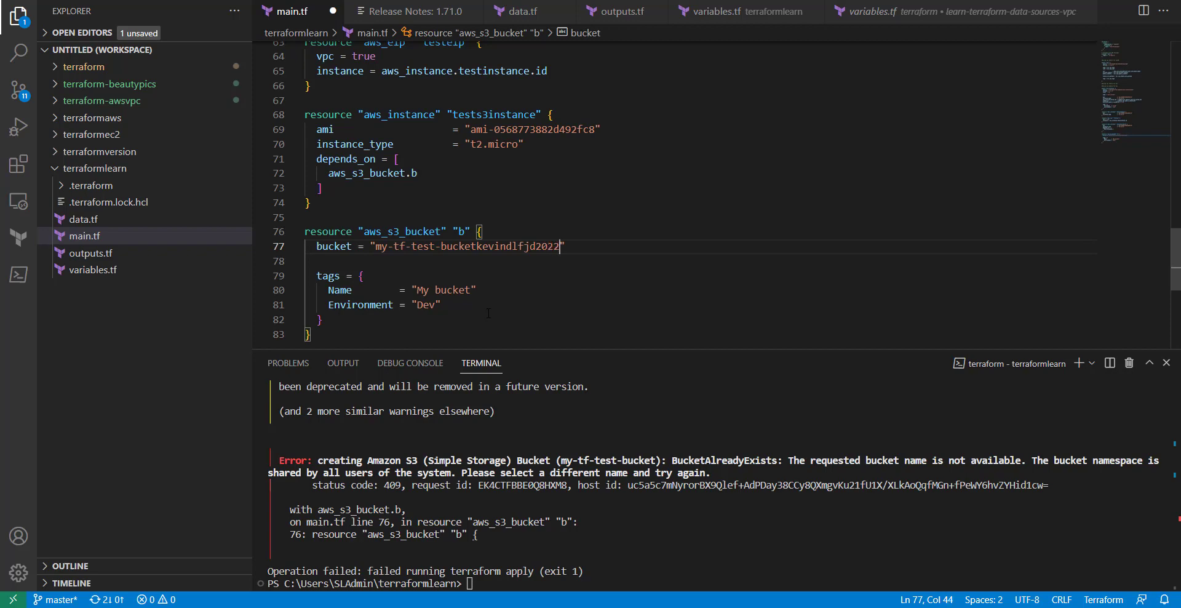
{"action": "type", "text": "0907"}
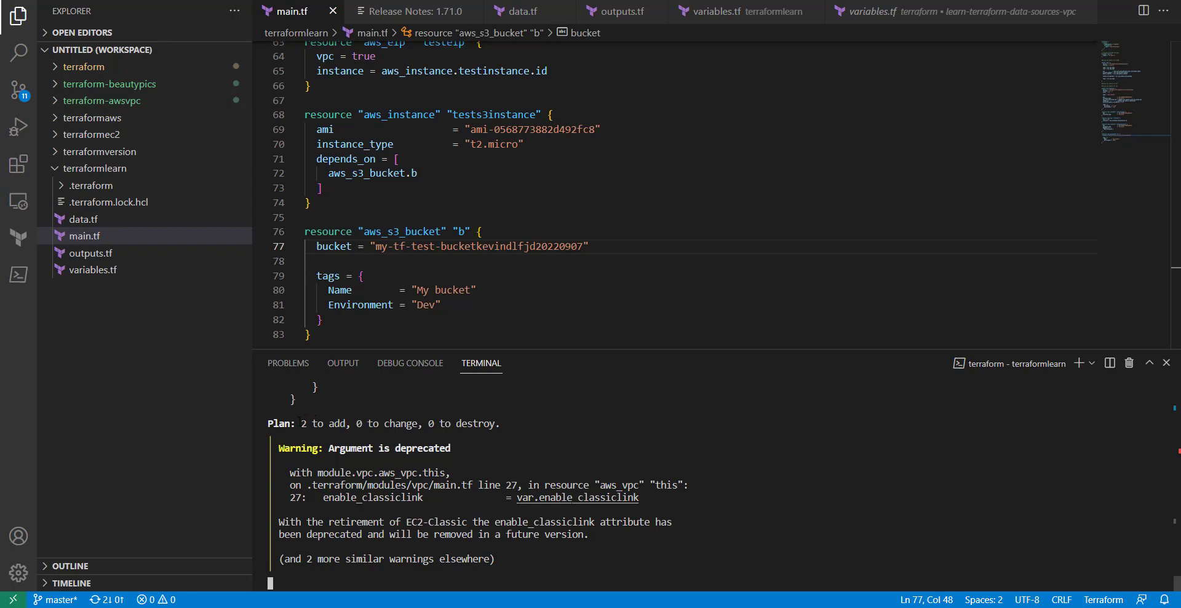
{"action": "double_click", "coordinate": [322, 422]}
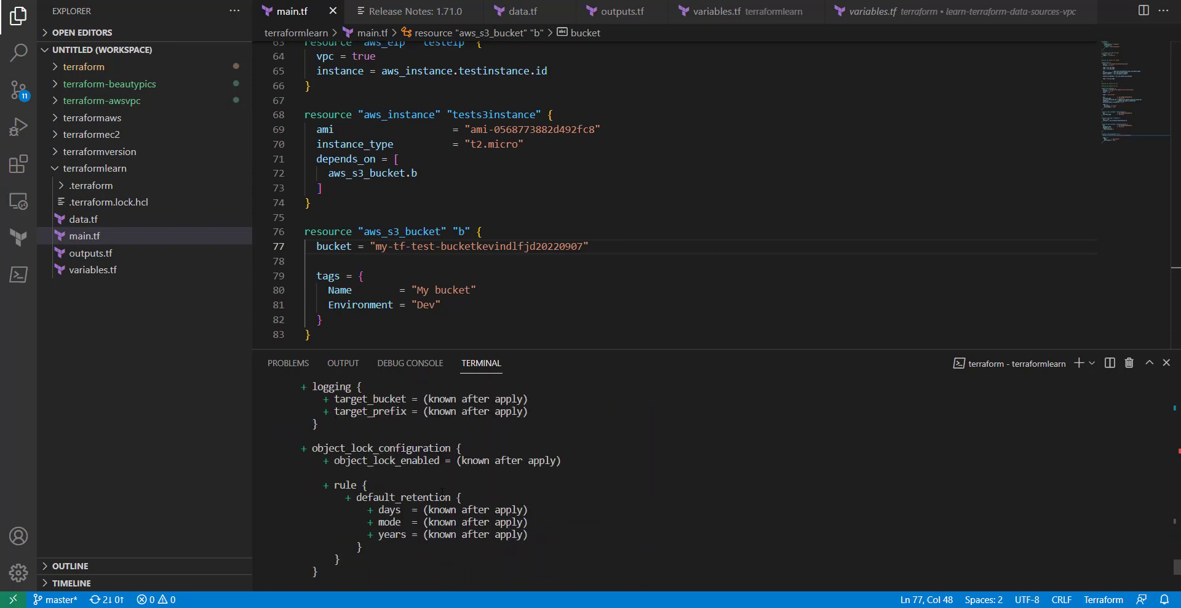
{"action": "scroll", "scroll_direction": "down", "scroll_amount": 3}
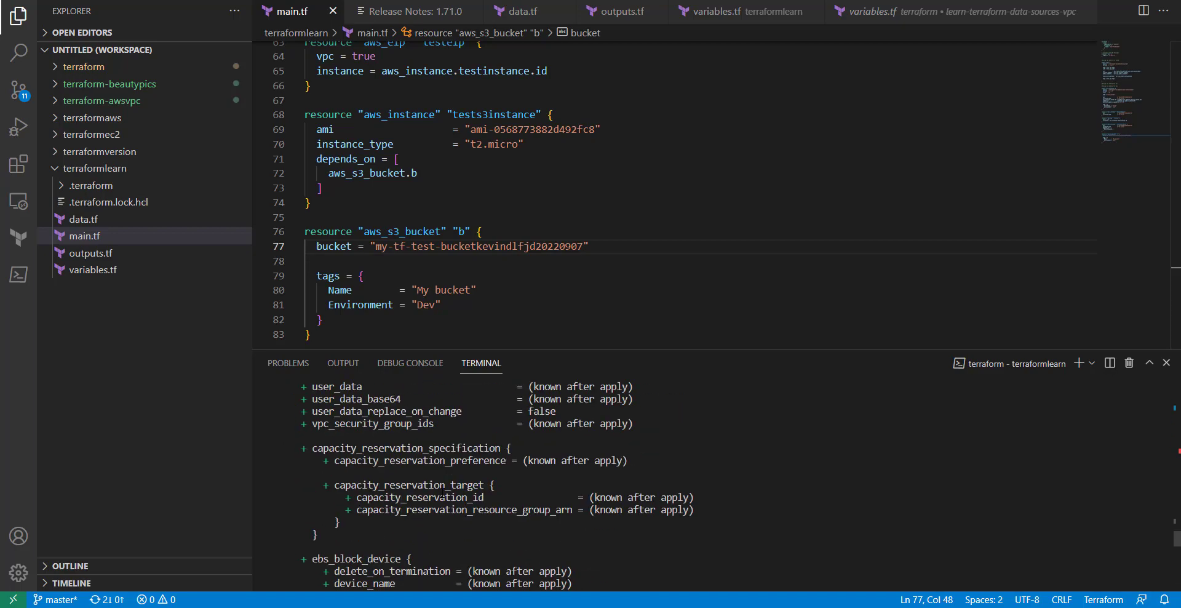
{"action": "scroll", "scroll_direction": "down", "scroll_amount": 3}
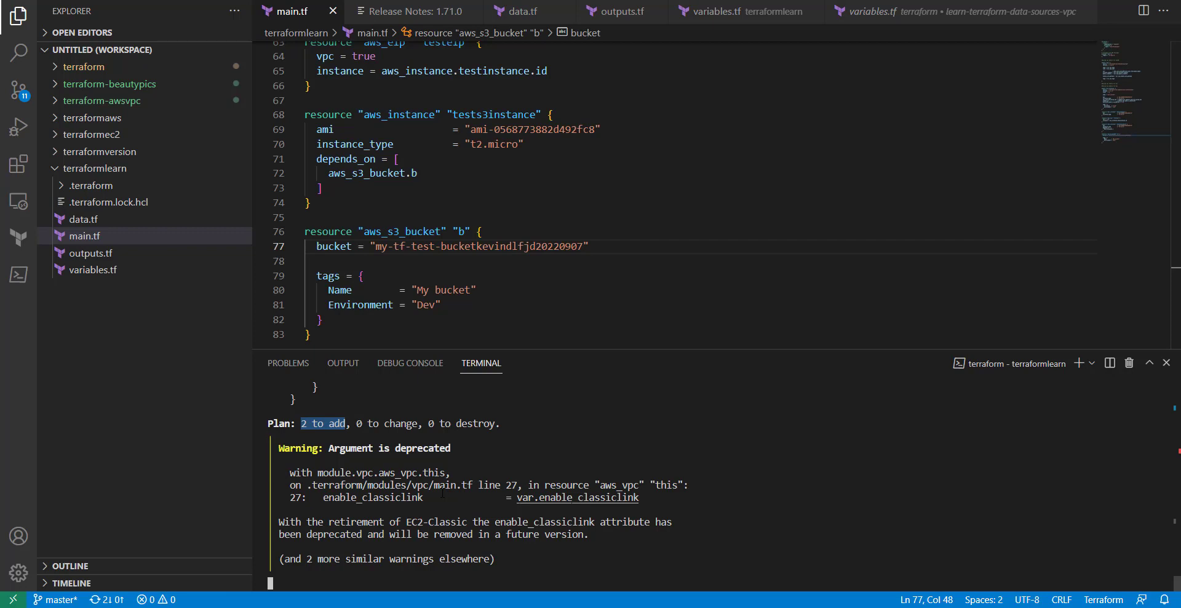
{"action": "scroll", "scroll_direction": "down", "scroll_amount": 3}
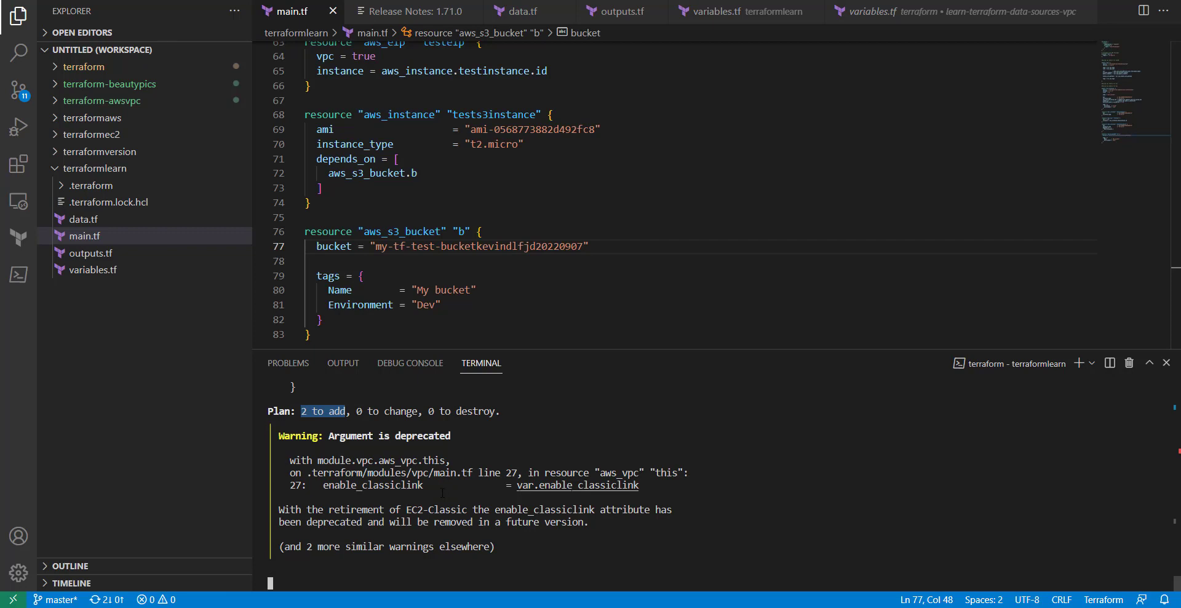